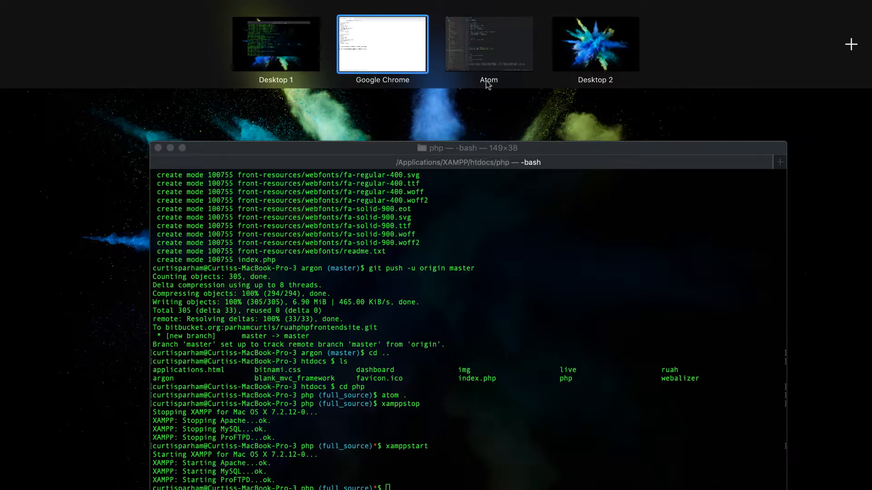
- Duplicate instantiate.php from the Atom tree view as methods.php
left_click(487, 44)
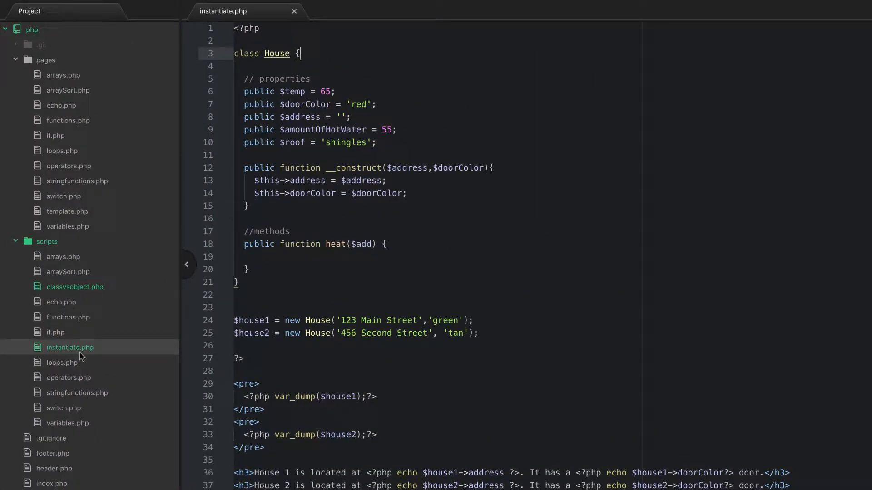
mouse_move(87, 359)
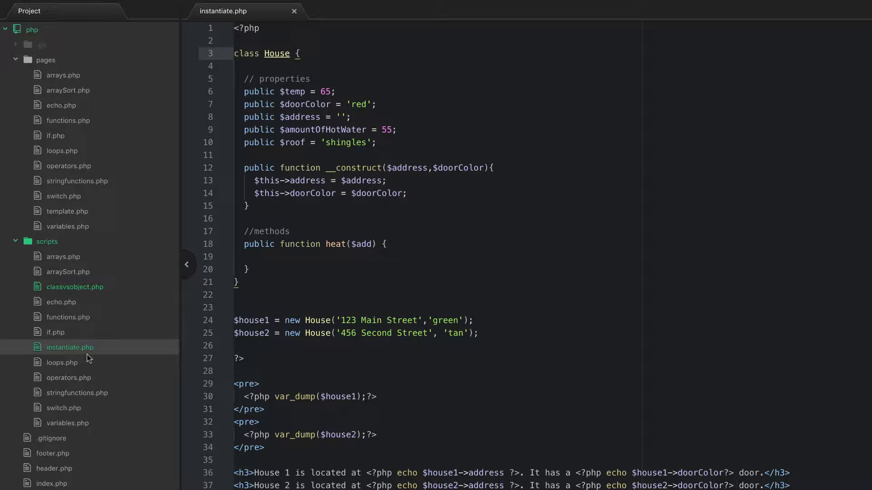
right_click(70, 347)
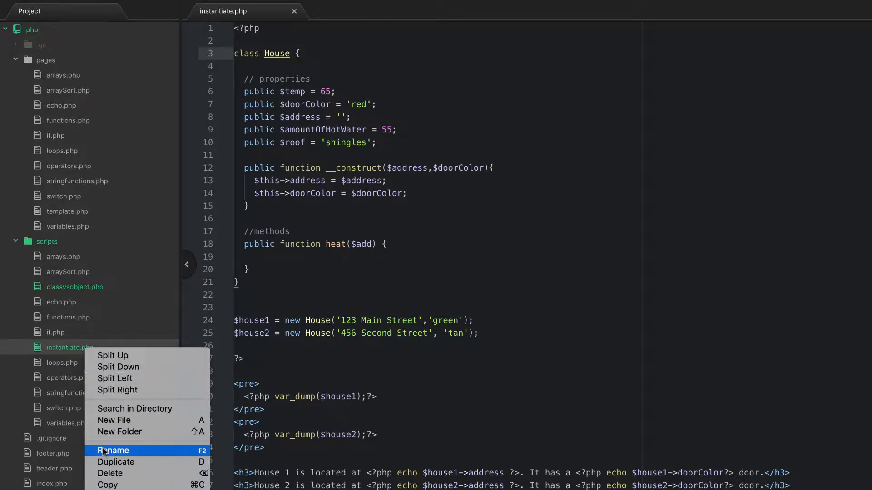
left_click(116, 461)
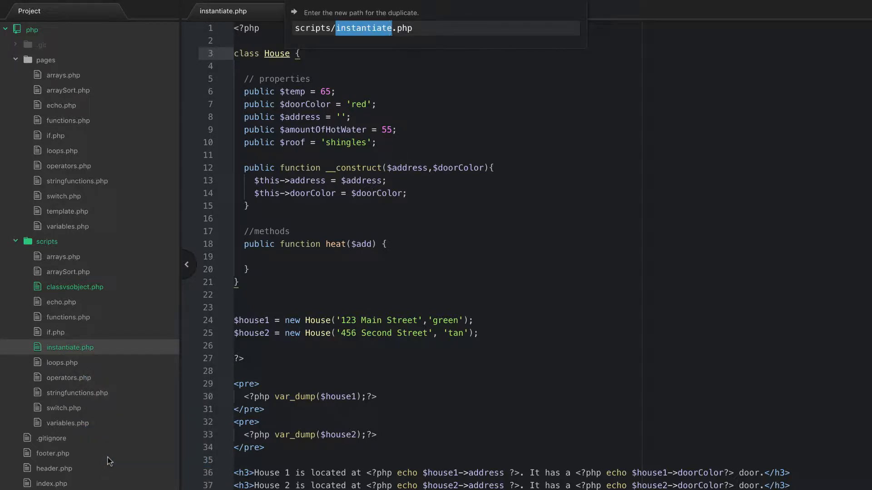
type("methods")
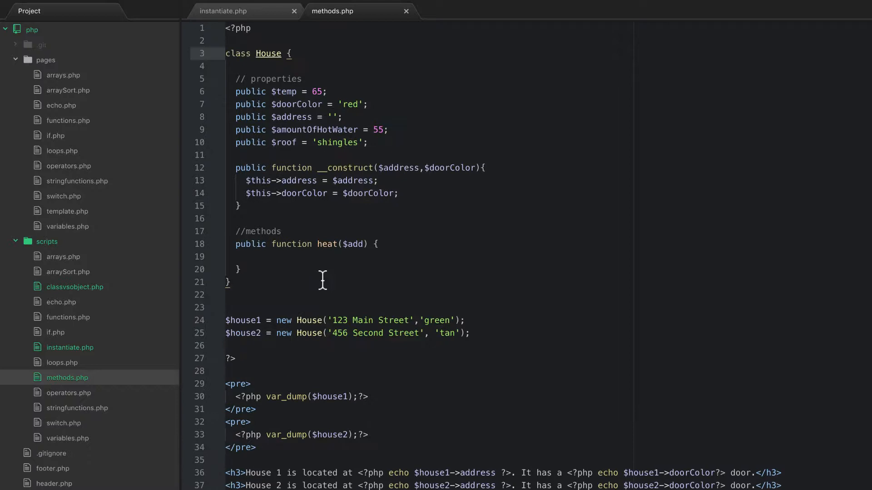
scroll("up", 3)
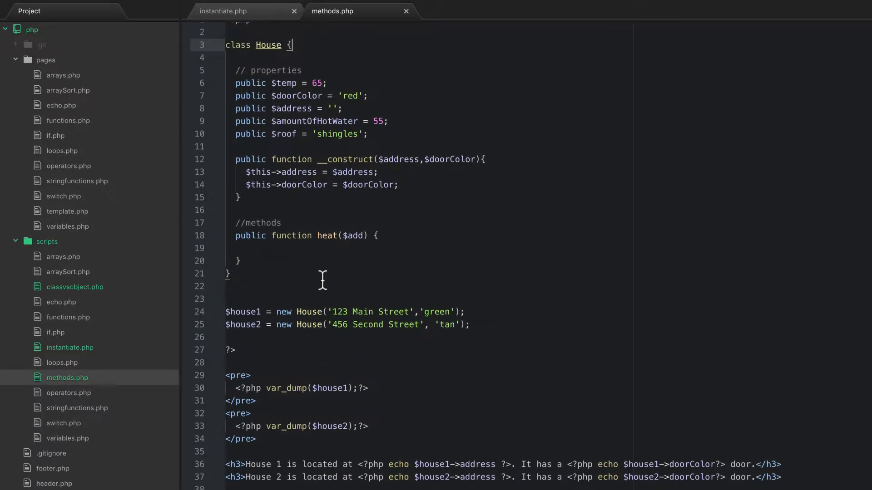
scroll("up", 3)
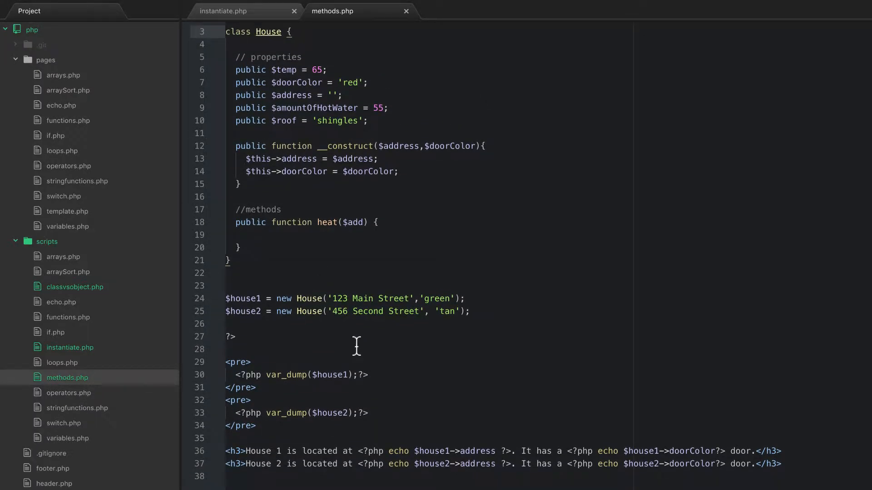
scroll("down", 3)
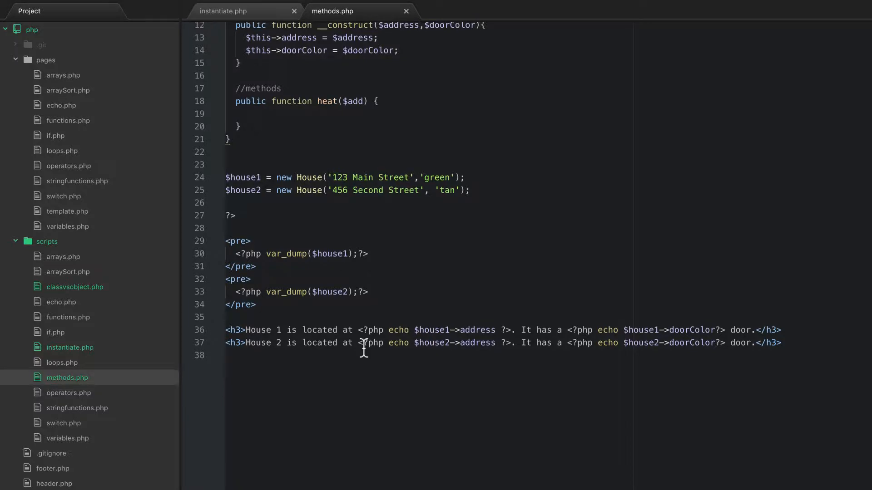
scroll("up", 3)
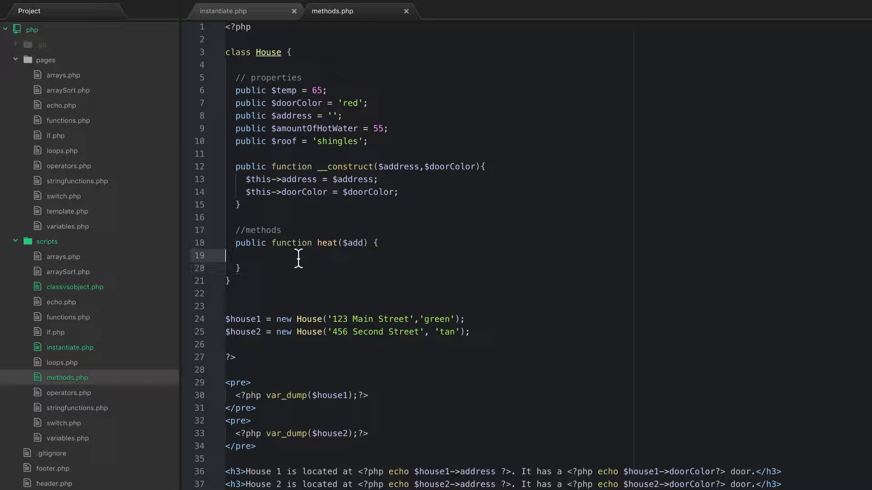
mouse_move(295, 179)
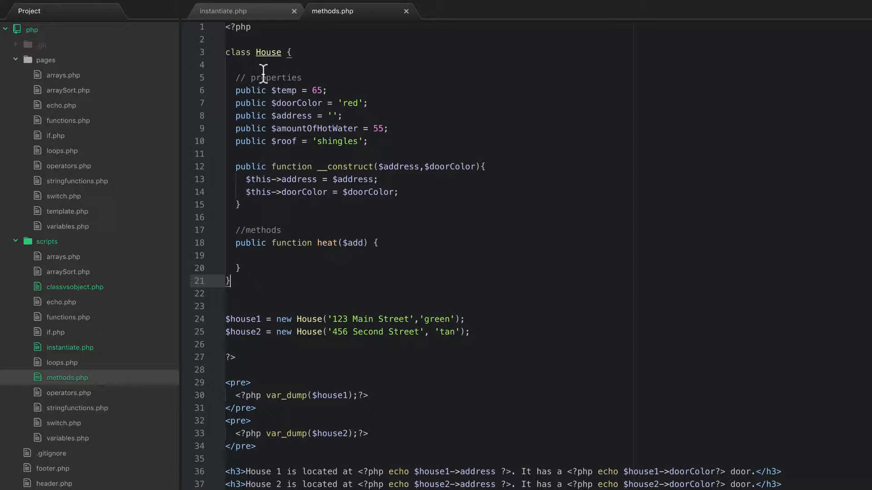
mouse_move(292, 335)
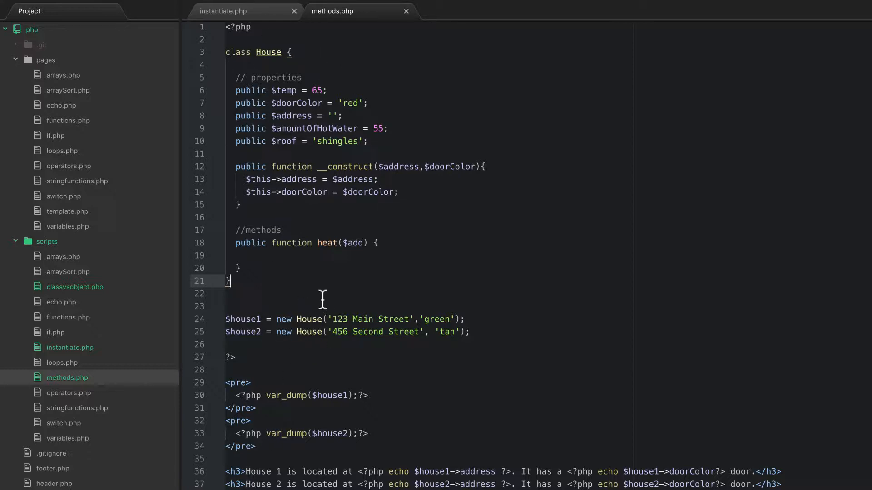
mouse_move(310, 319)
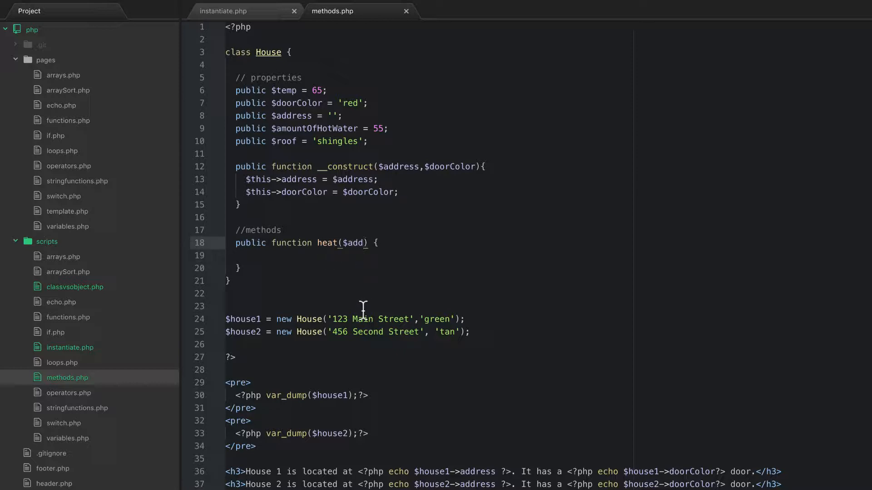
- Give heat() a default $add of 2 and set $this->temp = $this->temp + $add
type("=")
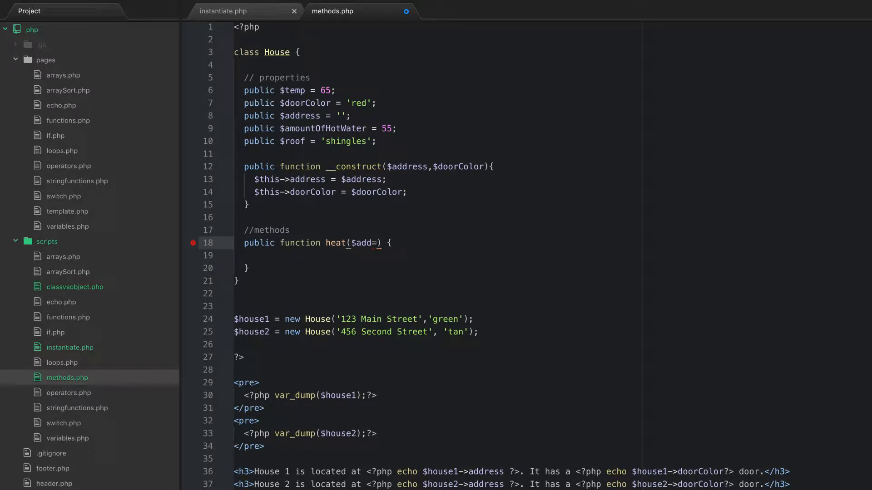
type("2")
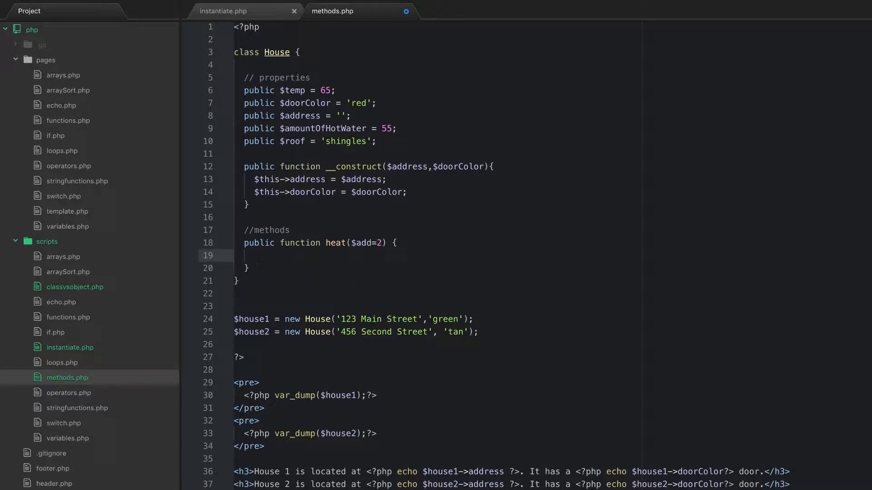
type("$This")
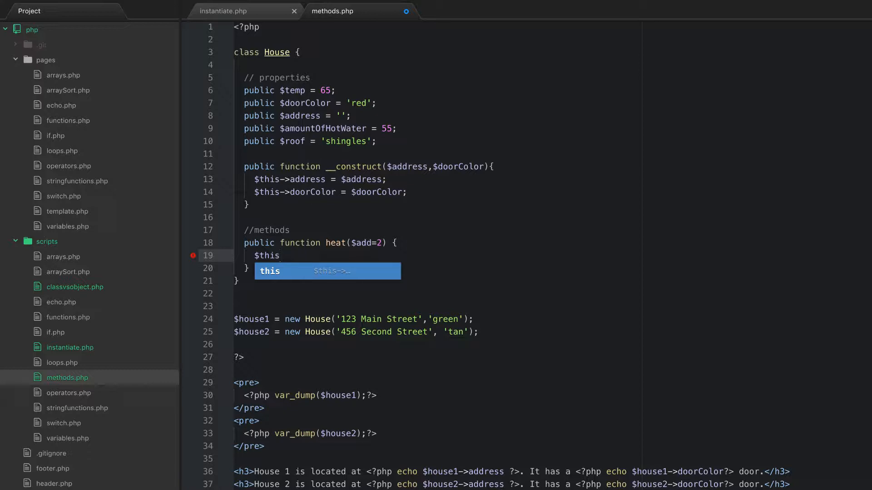
type("->temp =")
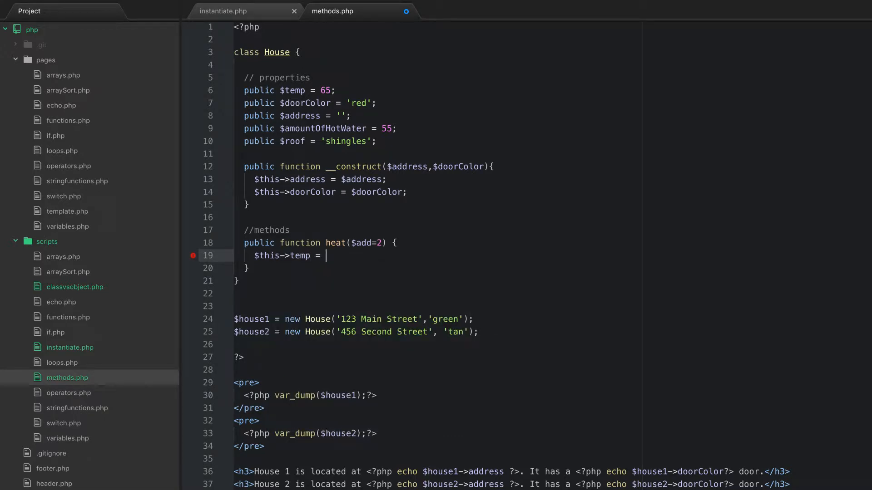
type("$this")
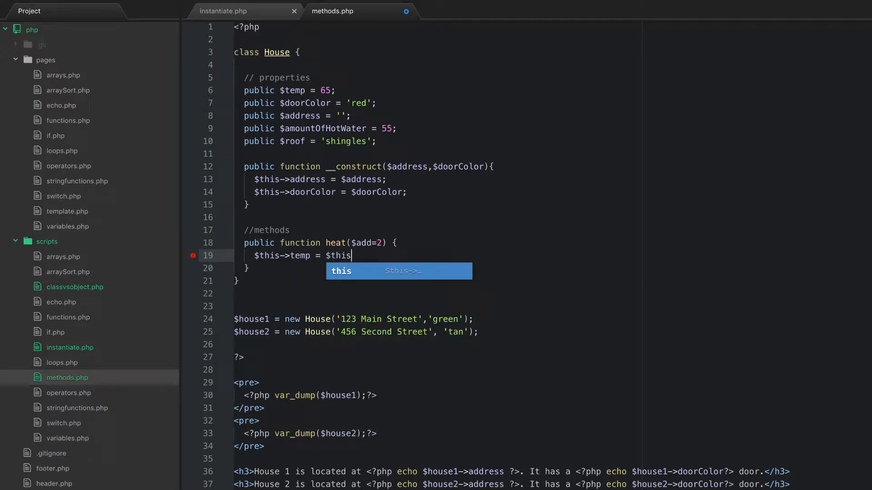
type("->temp")
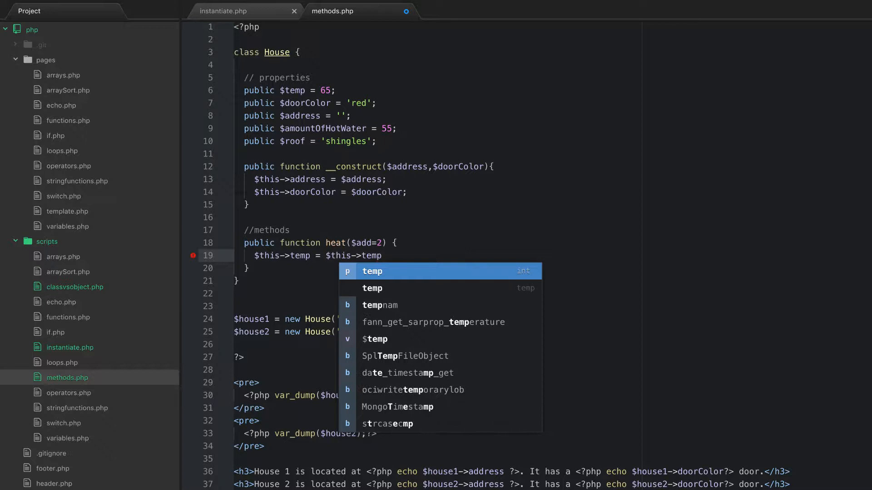
type("+ $a")
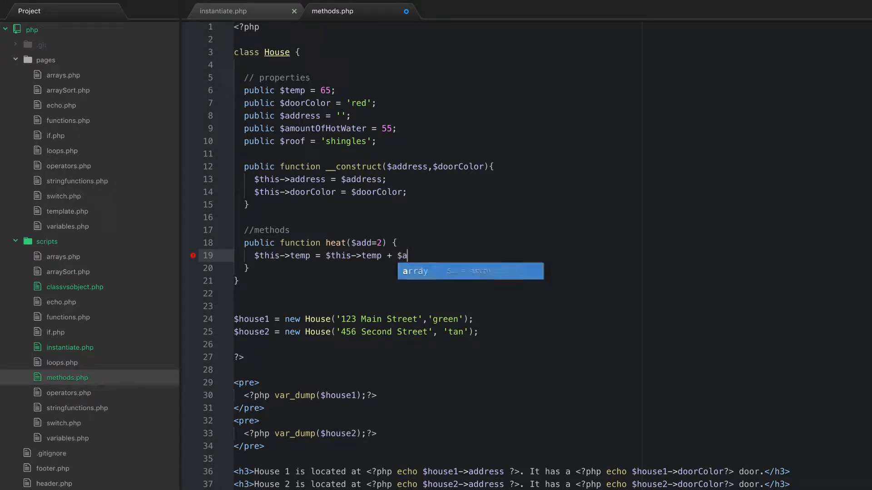
type("dd;")
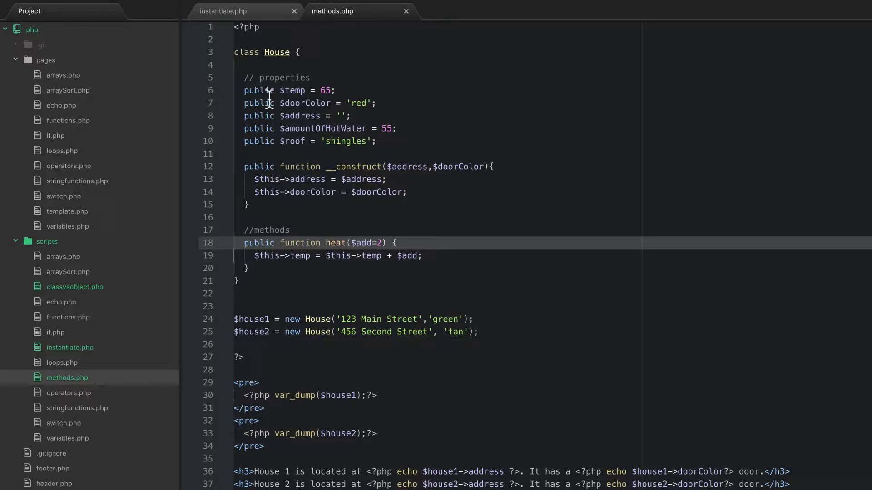
- Open a new blank line below the heat() method's closing brace
left_click(290, 90)
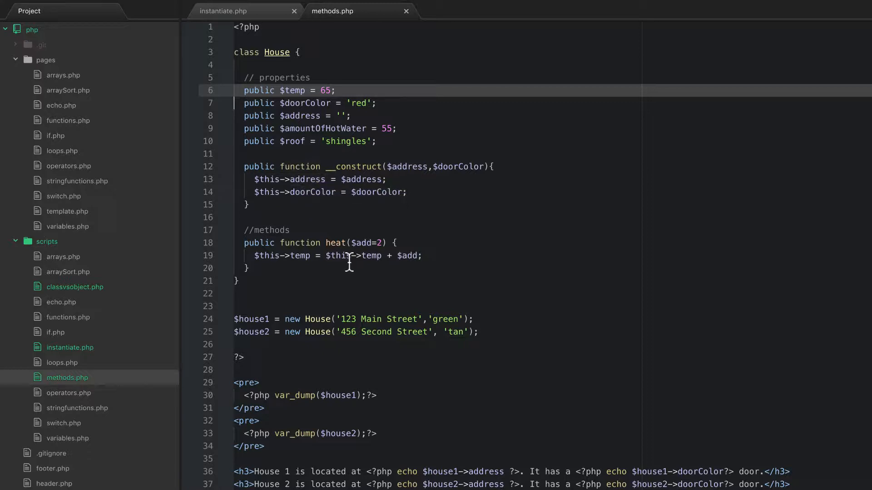
left_click(281, 268)
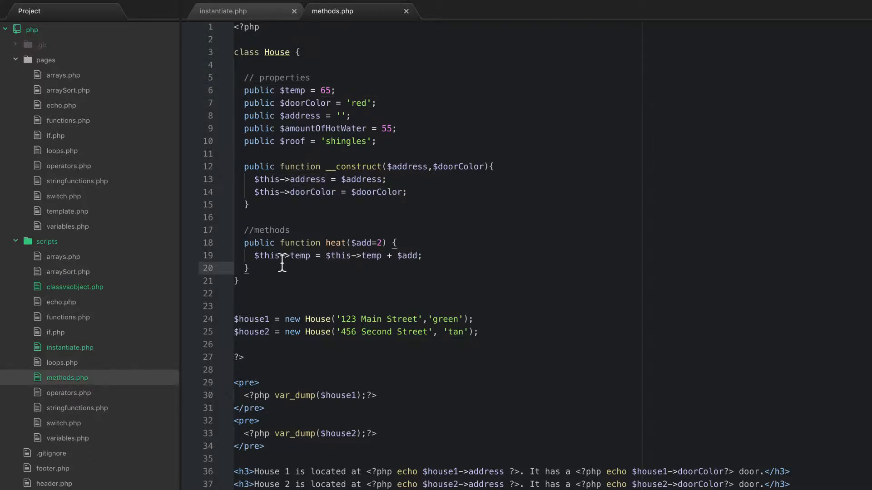
key("Enter")
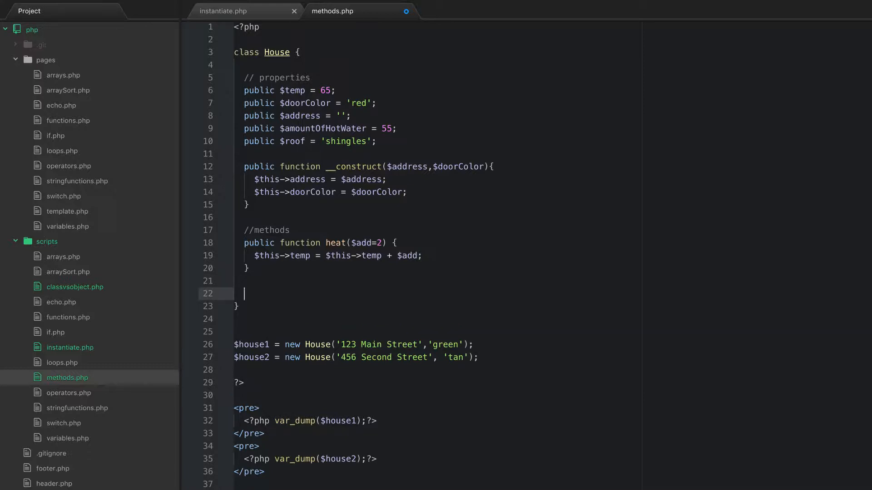
- Declare a public function cool() with a $temp parameter defaulting to 2
type("public")
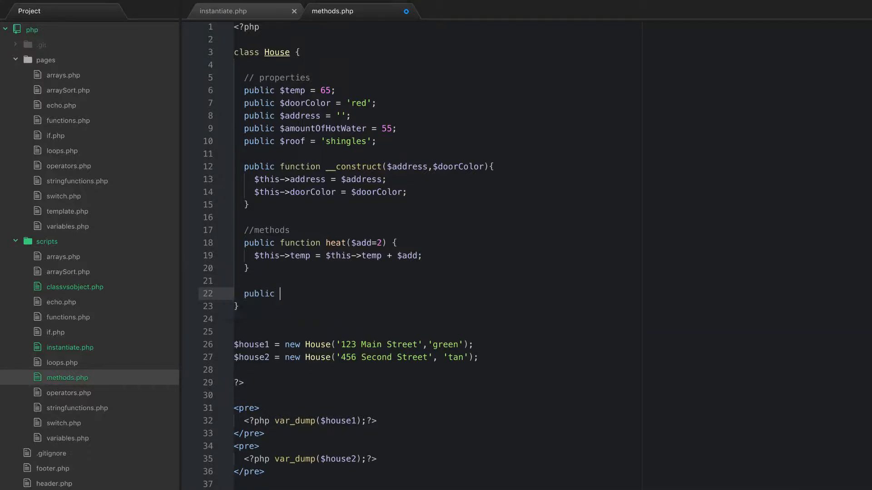
type("function cool(")
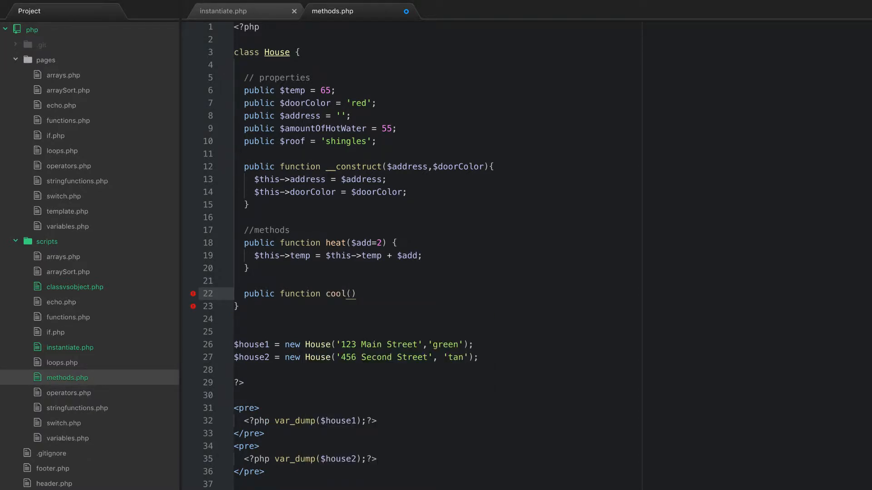
type("$")
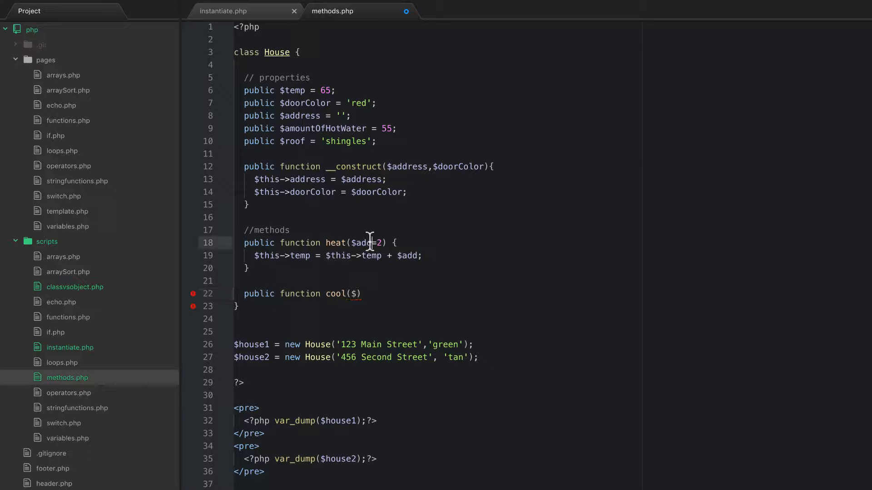
type("temp =")
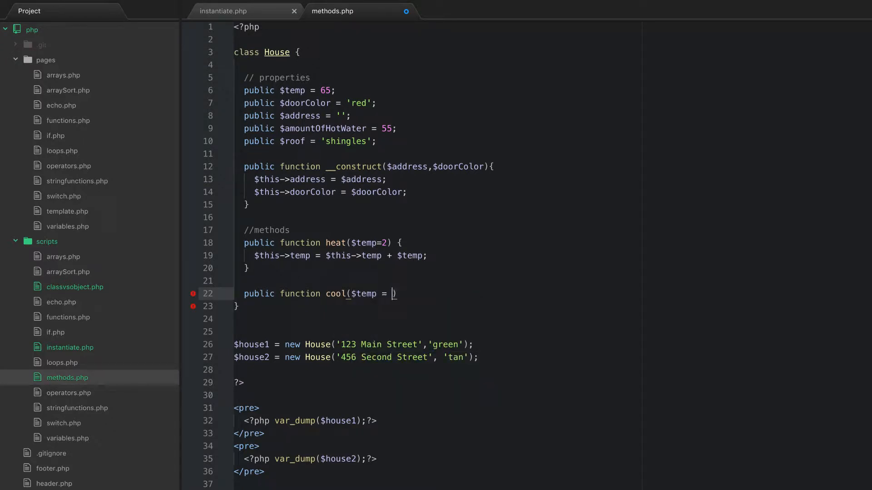
type("2")
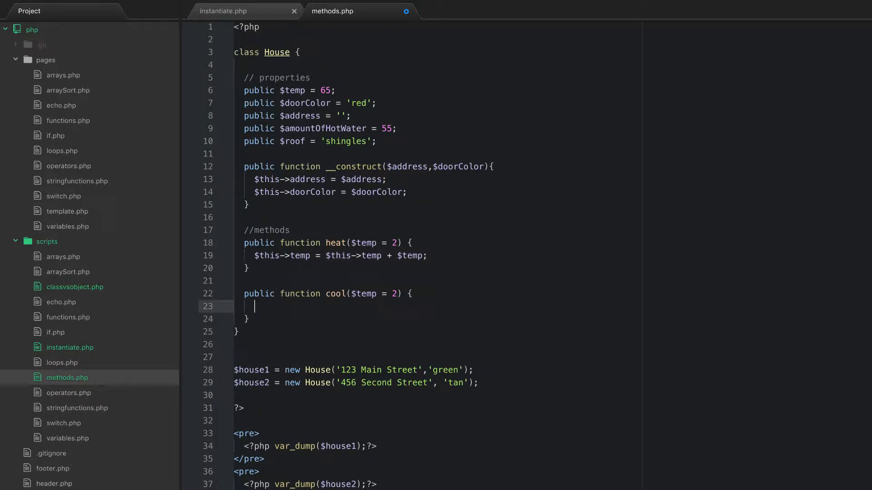
- Make cool() set $this->temp to $this->temp minus $temp
type("$this->temp =")
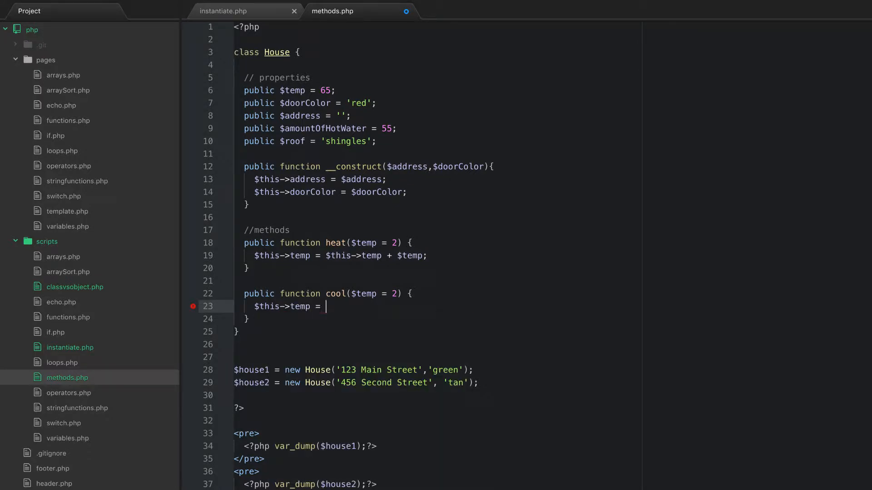
type("$this->")
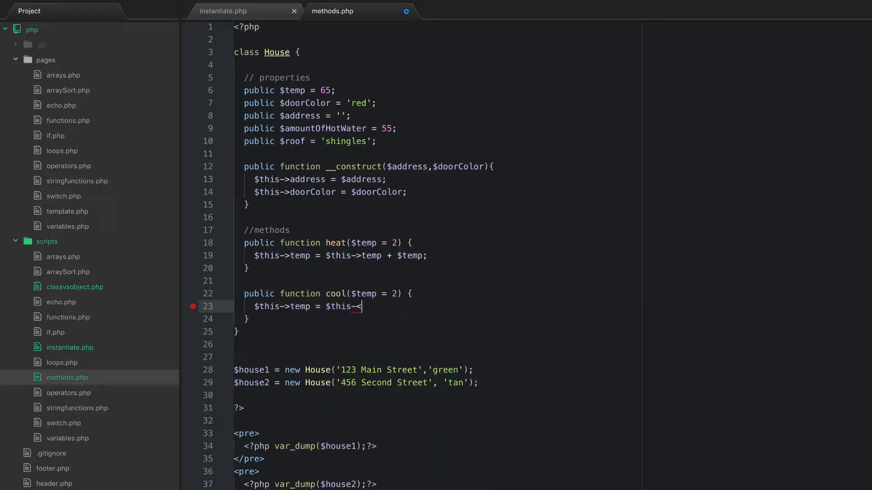
type("temp -")
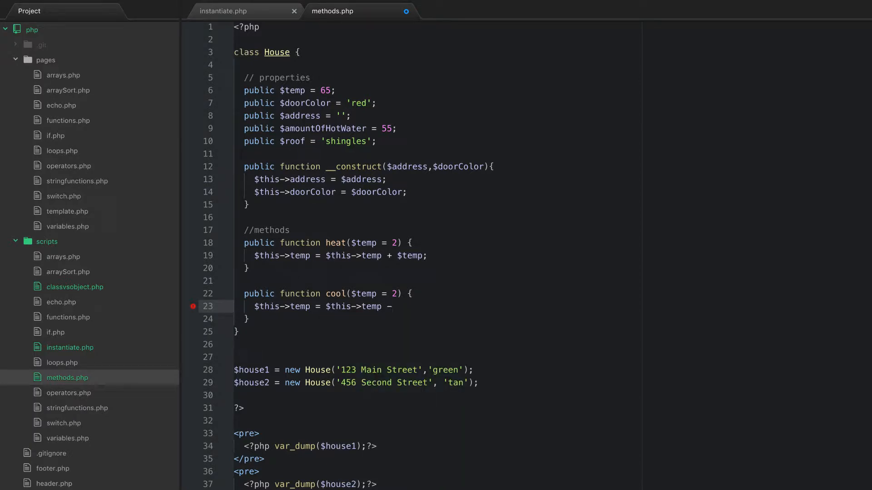
type("$temp;")
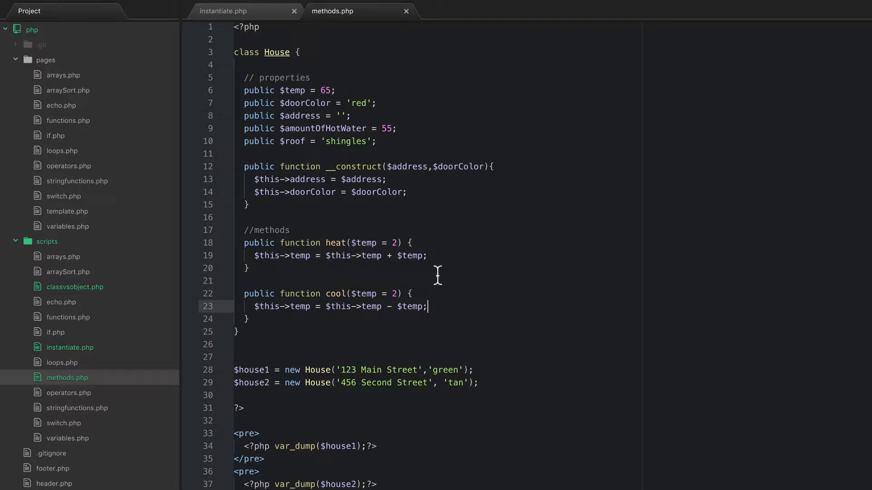
scroll("down", 3)
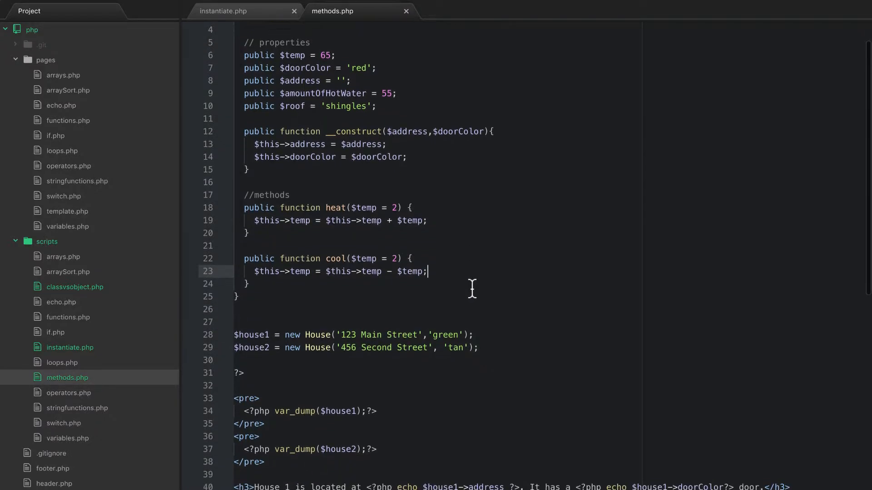
scroll("up", 3)
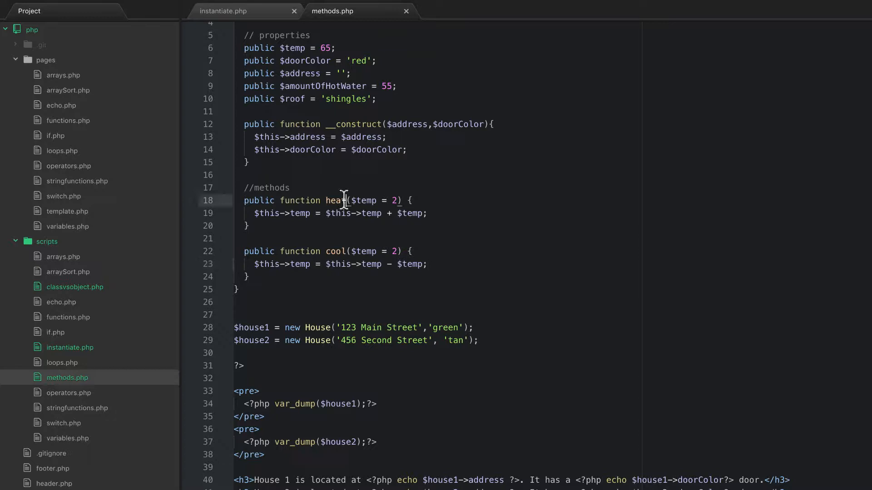
double_click(332, 201)
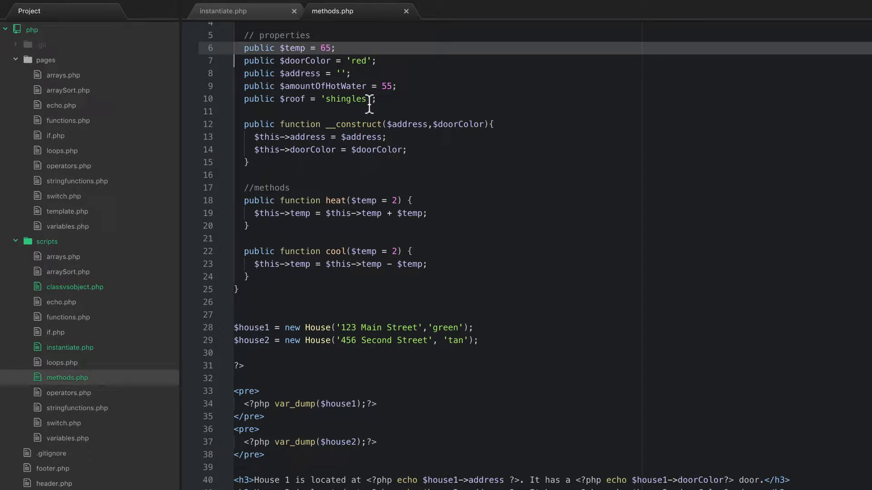
mouse_move(387, 143)
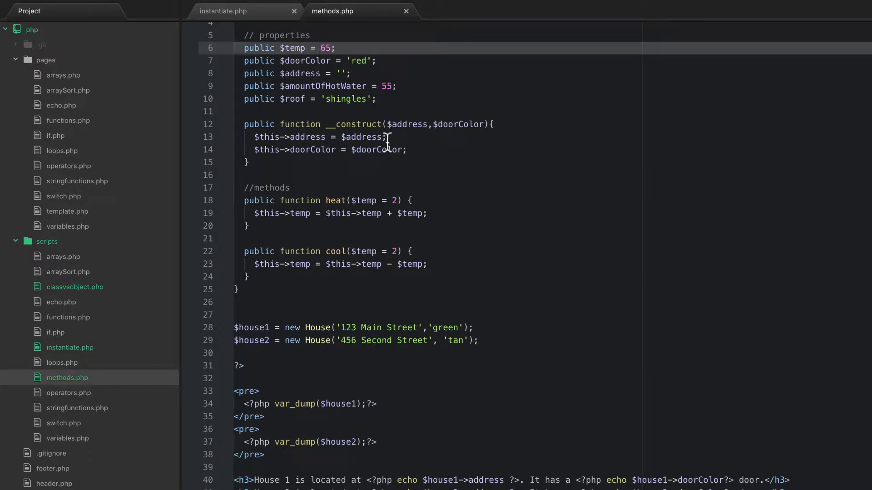
scroll("down", 3)
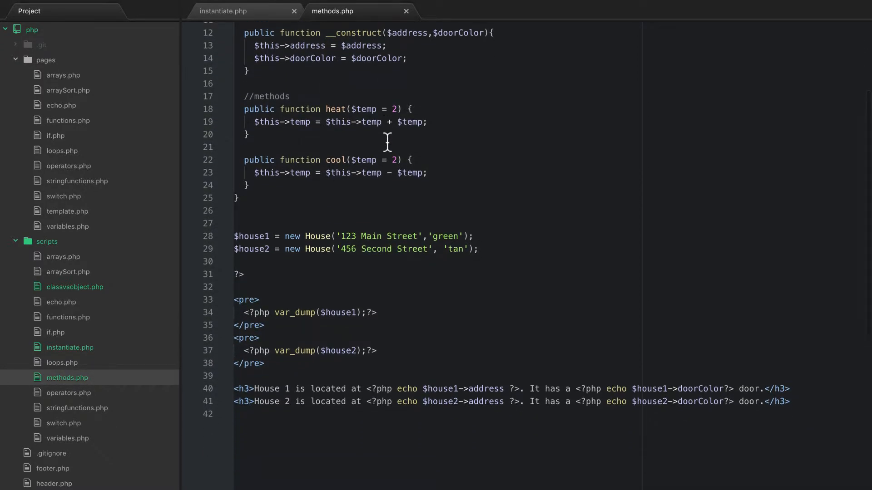
double_click(251, 236)
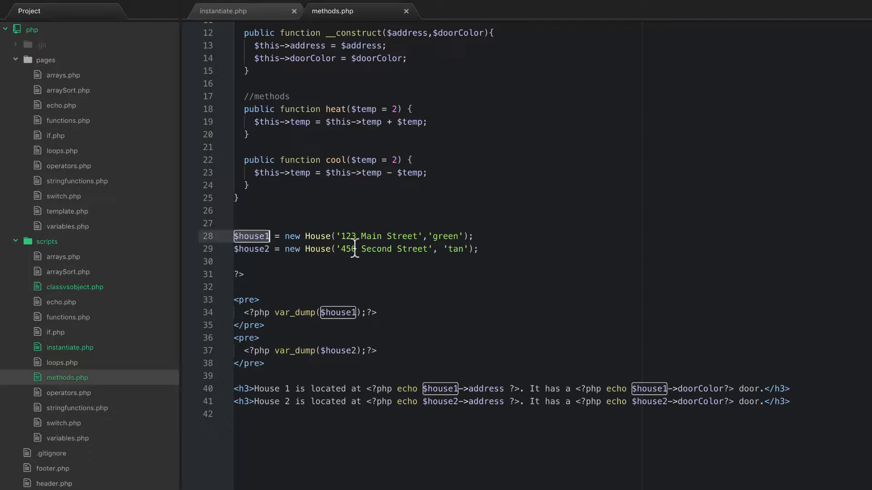
scroll("up", 3)
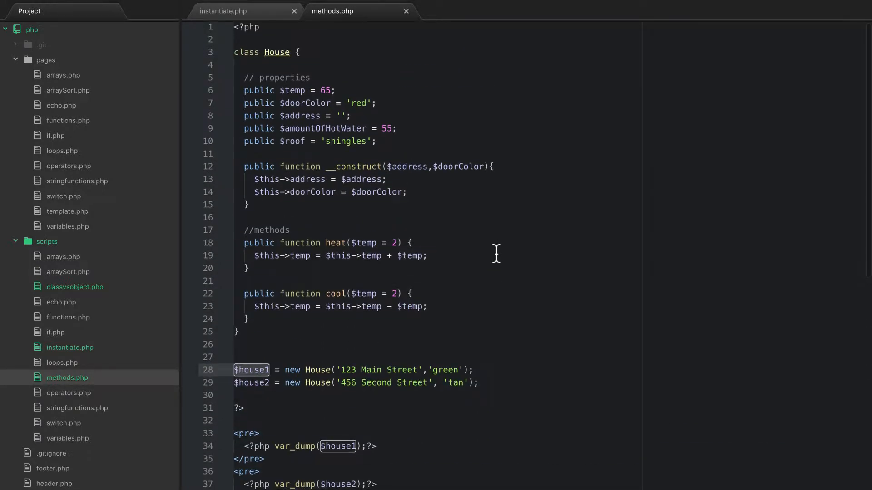
scroll("up", 3)
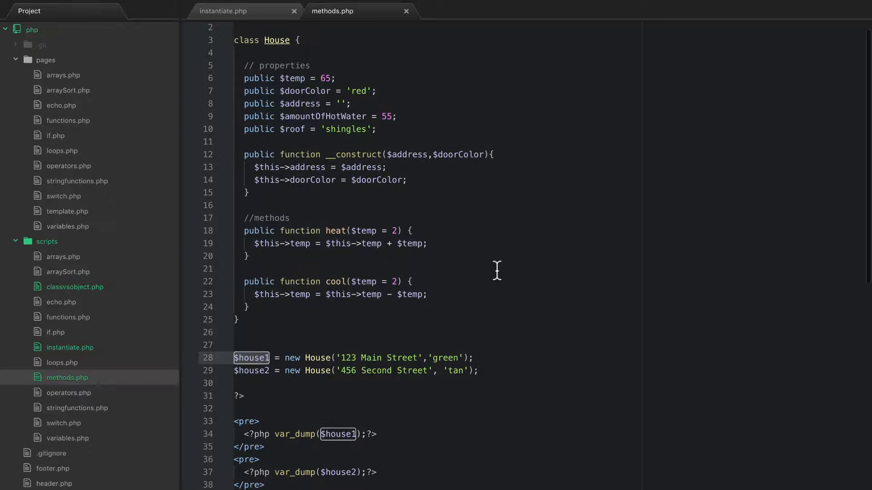
scroll("down", 3)
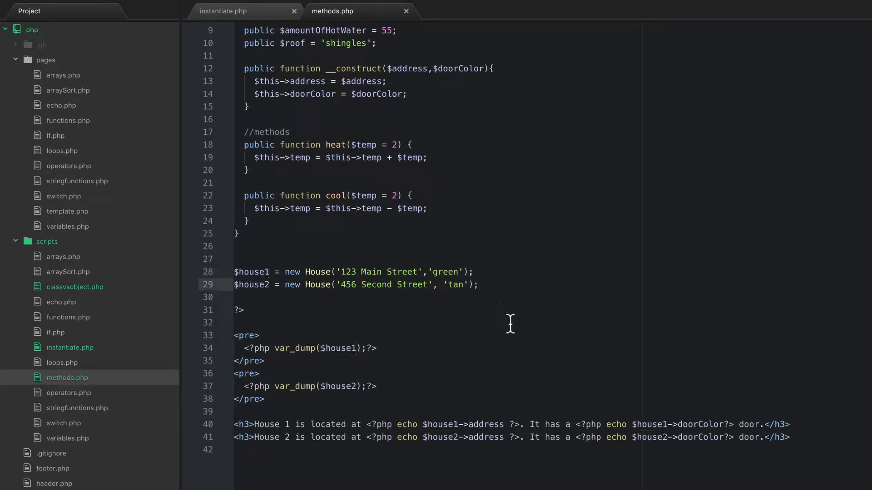
- Add a $house1->heat(); call on a new line below the two house objects
key("enter")
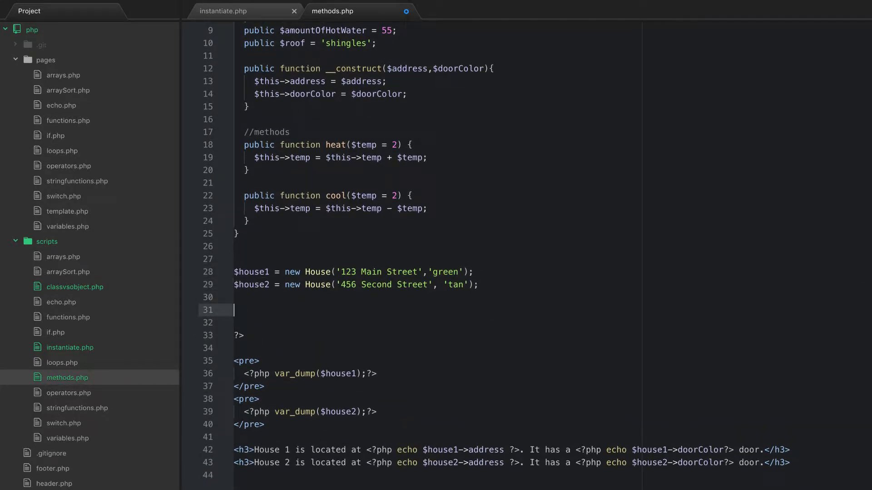
scroll("down", 3)
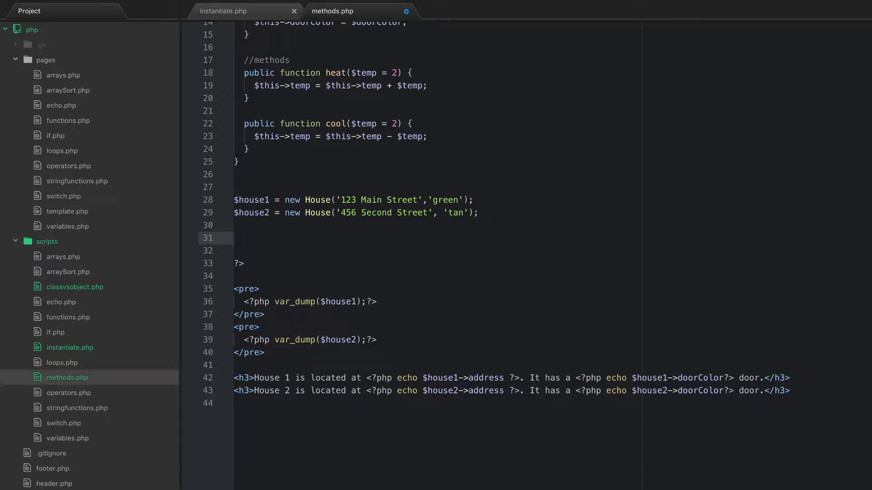
type("$house1-")
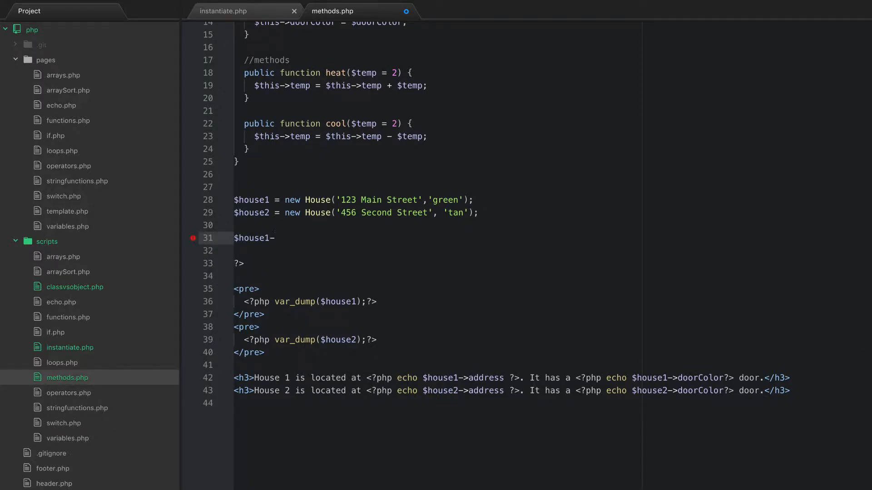
type(">heat();")
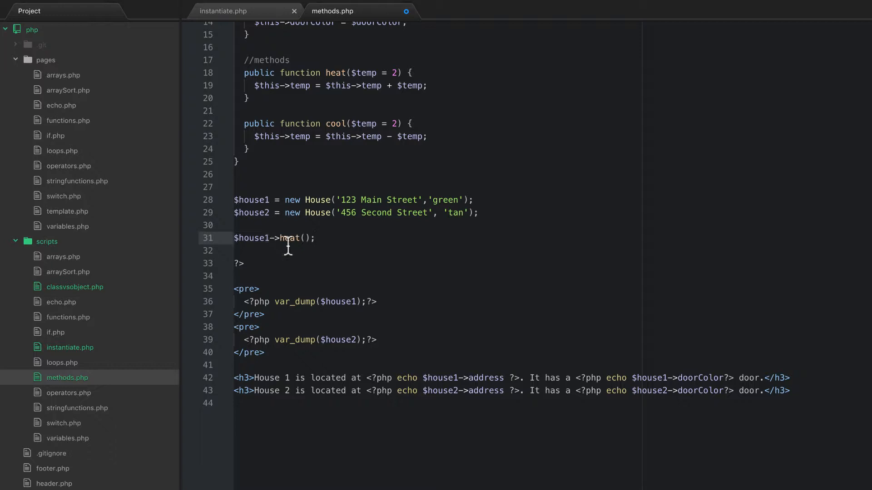
mouse_move(288, 238)
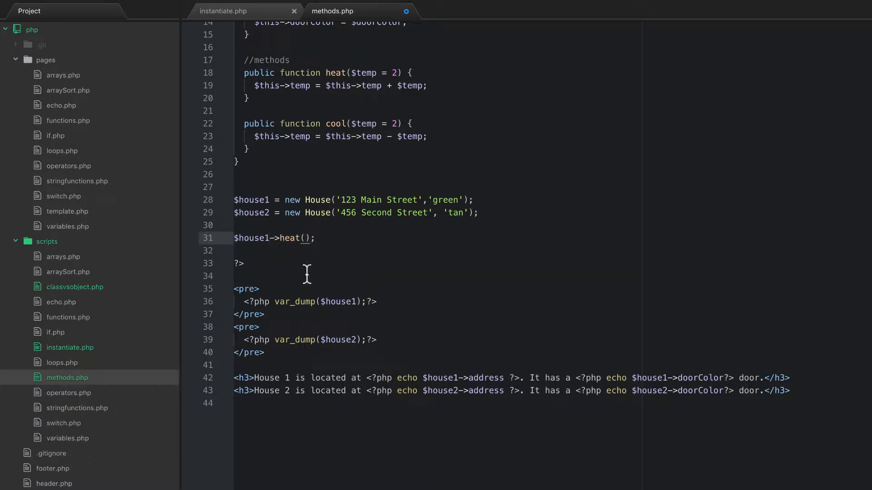
mouse_move(311, 238)
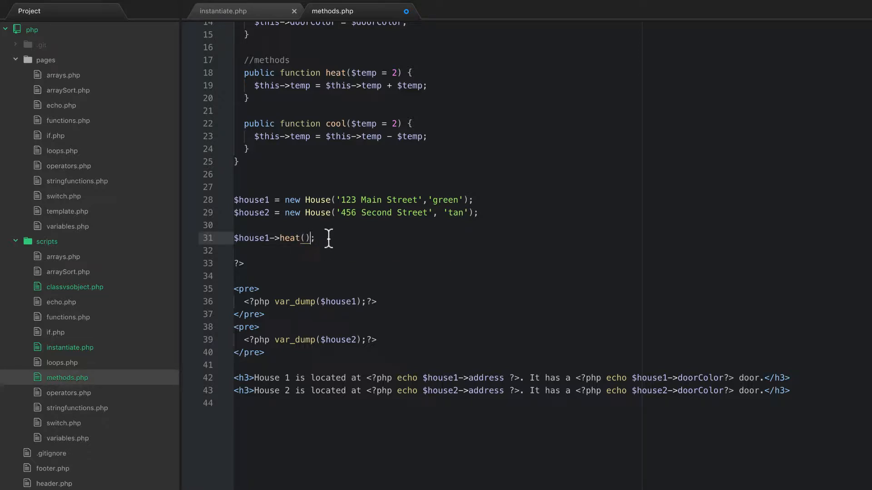
- Highlight usages of House and $house1 and scroll through the methods.php code
double_click(318, 200)
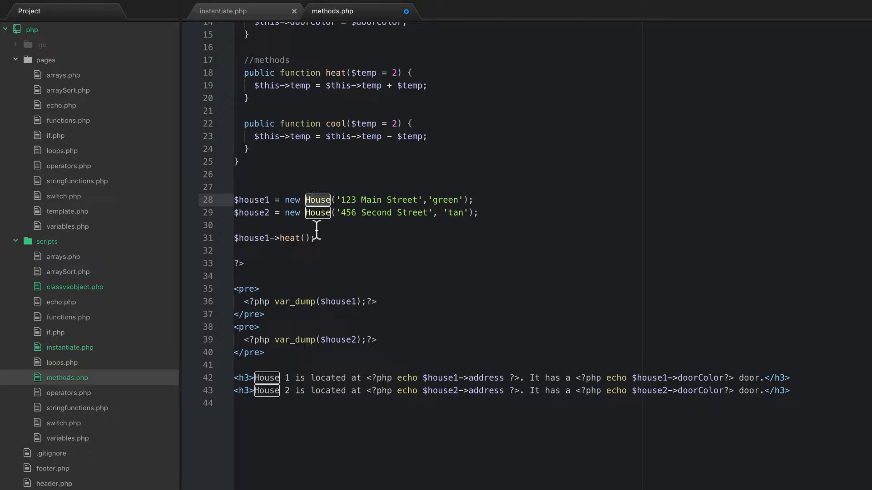
double_click(338, 302)
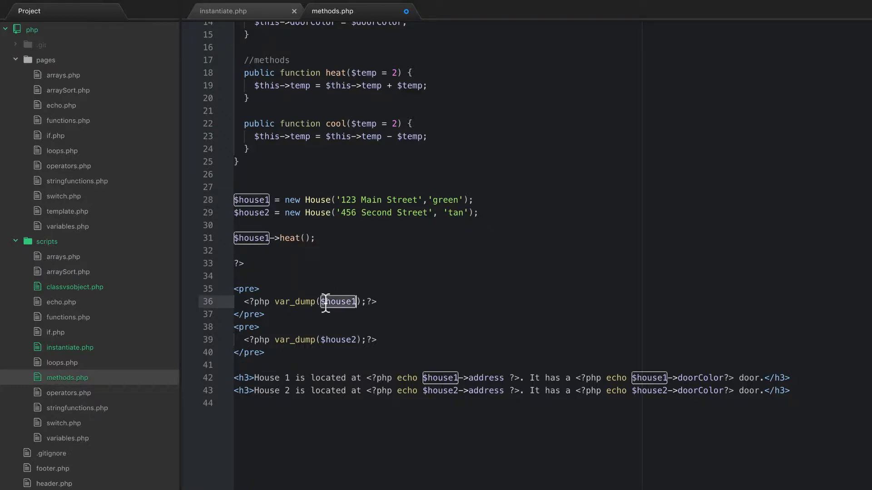
scroll("up", 3)
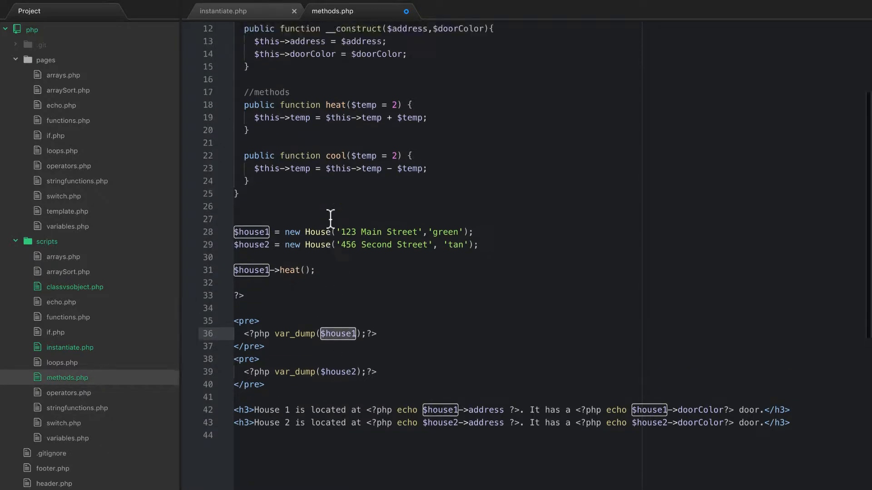
scroll("up", 3)
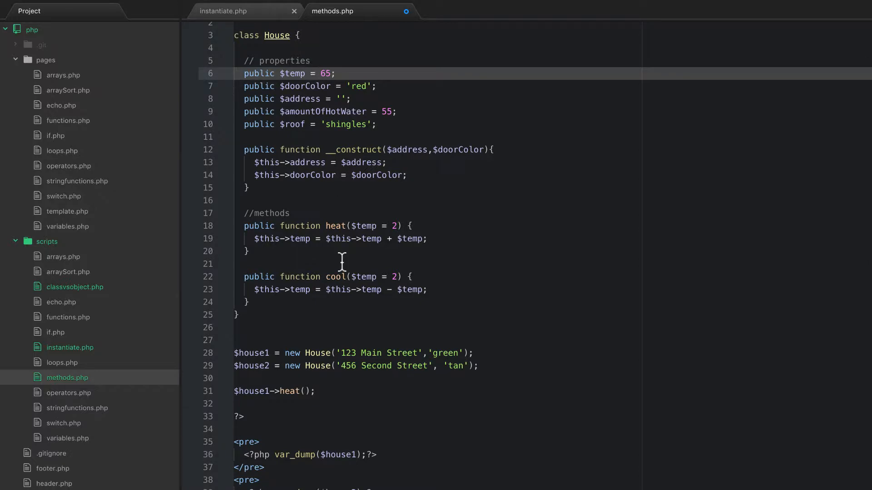
scroll("down", 3)
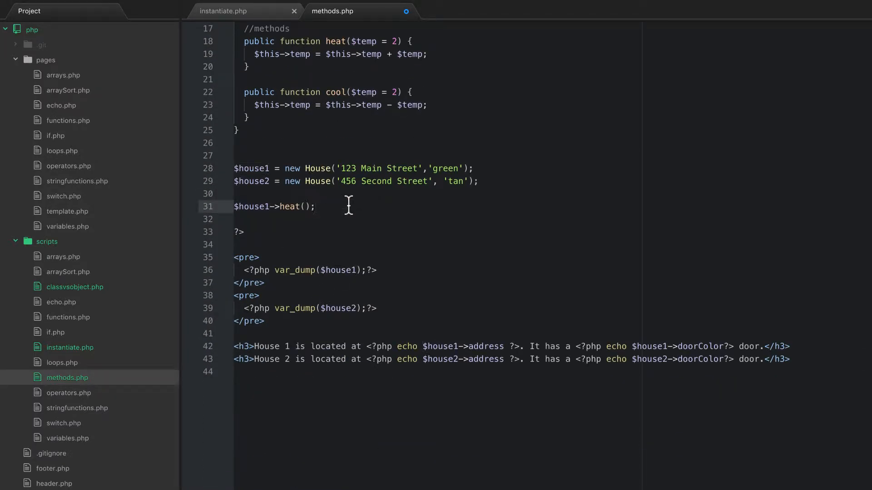
scroll("up", 3)
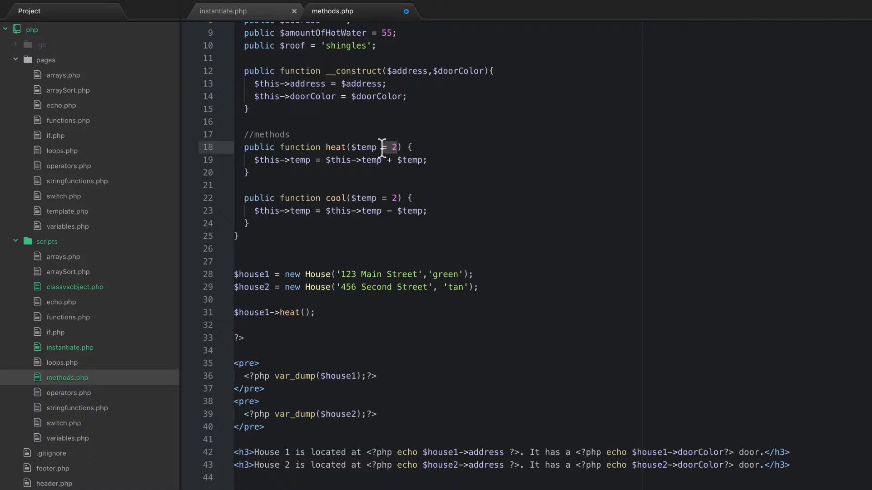
mouse_move(405, 160)
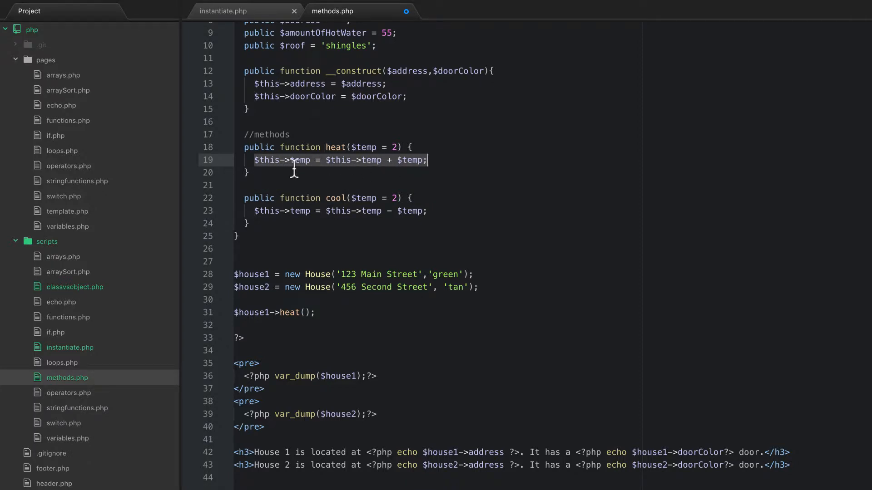
scroll("up", 3)
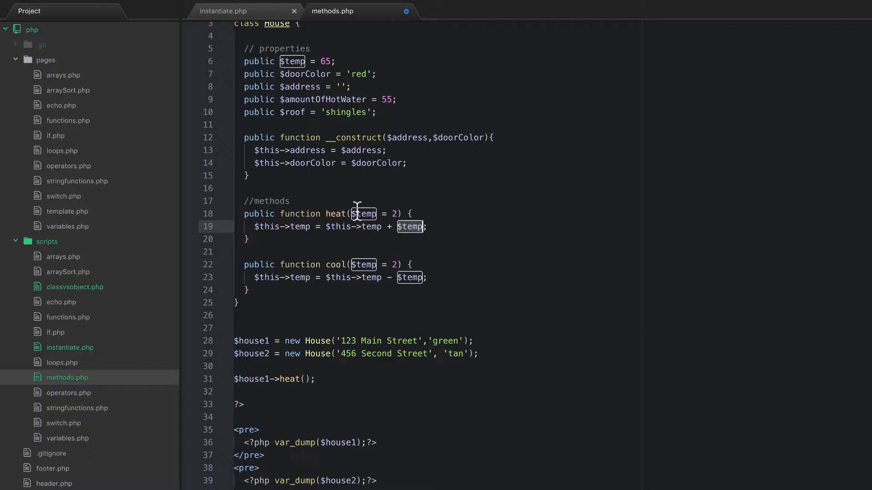
mouse_move(440, 245)
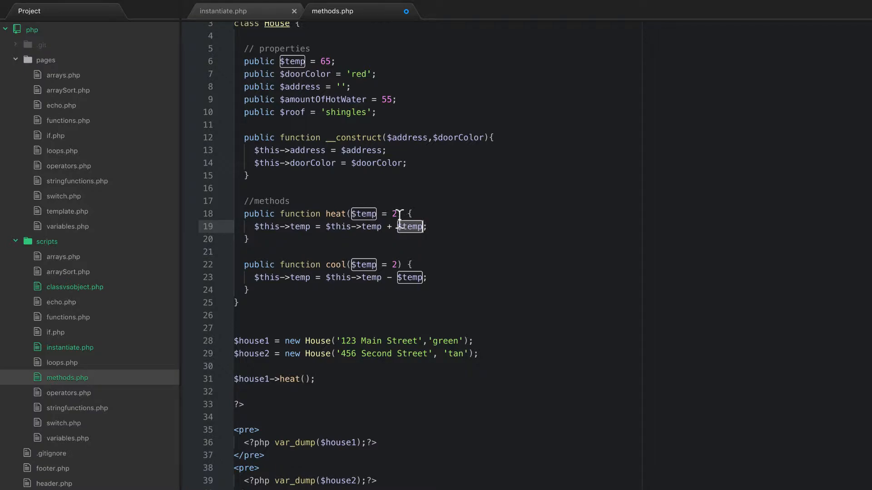
scroll("down", 3)
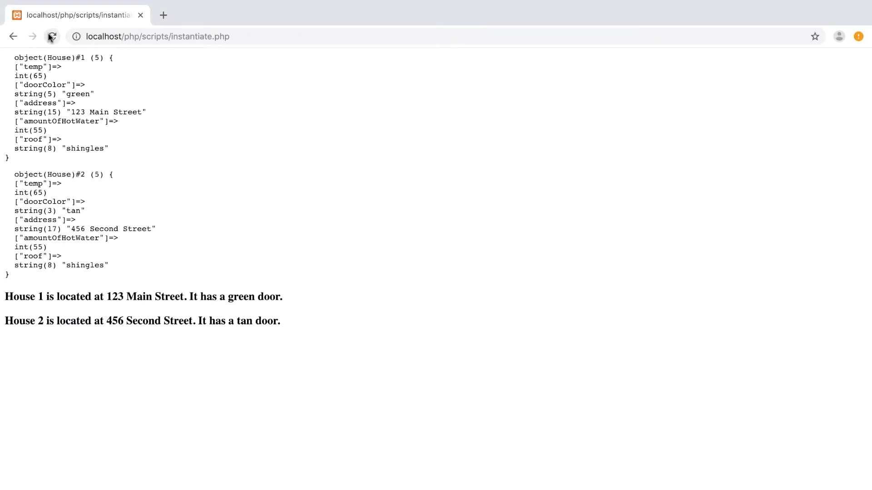
- Load localhost/php/scripts/methods.php and compare House 1's temp 67 with House 2's 65
left_click(157, 37)
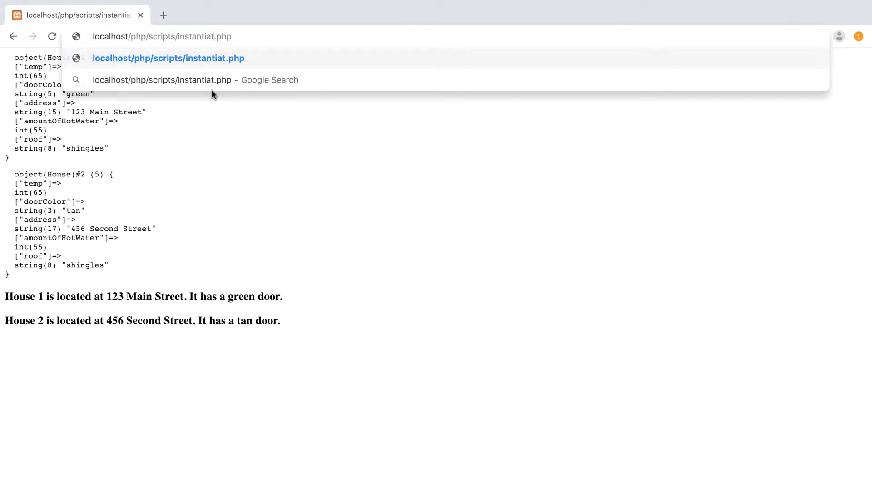
key("backspace")
type("method")
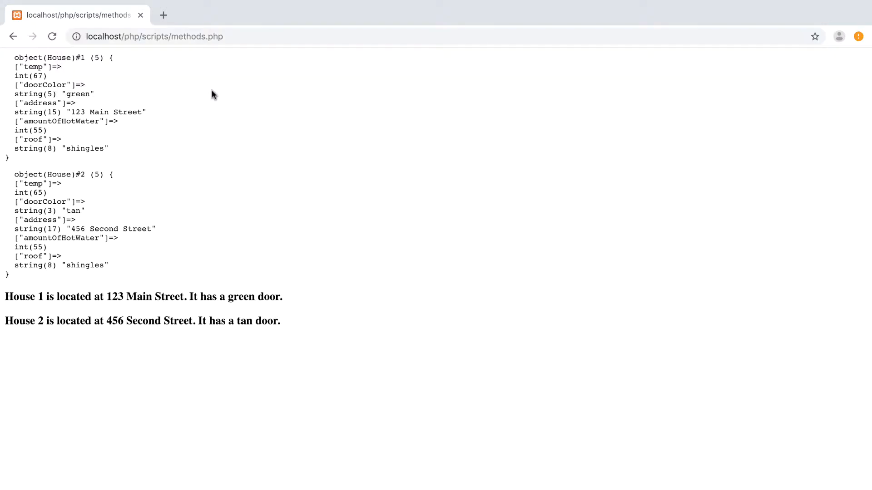
mouse_move(80, 57)
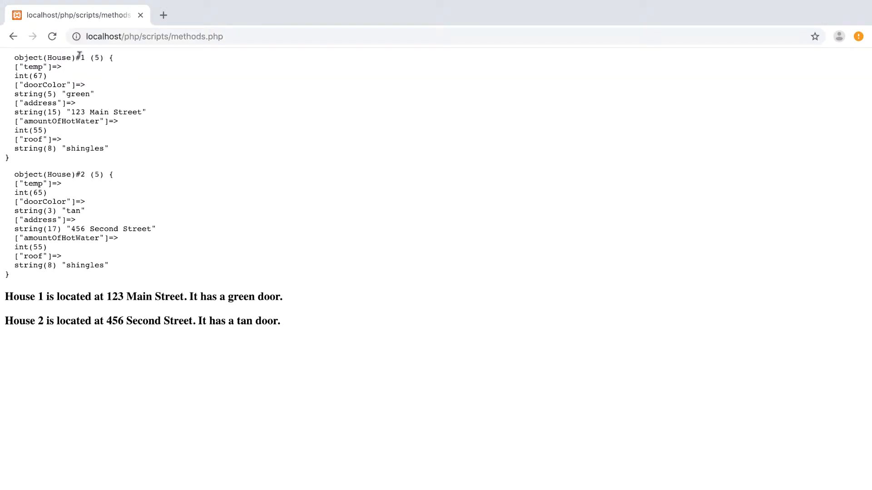
double_click(36, 75)
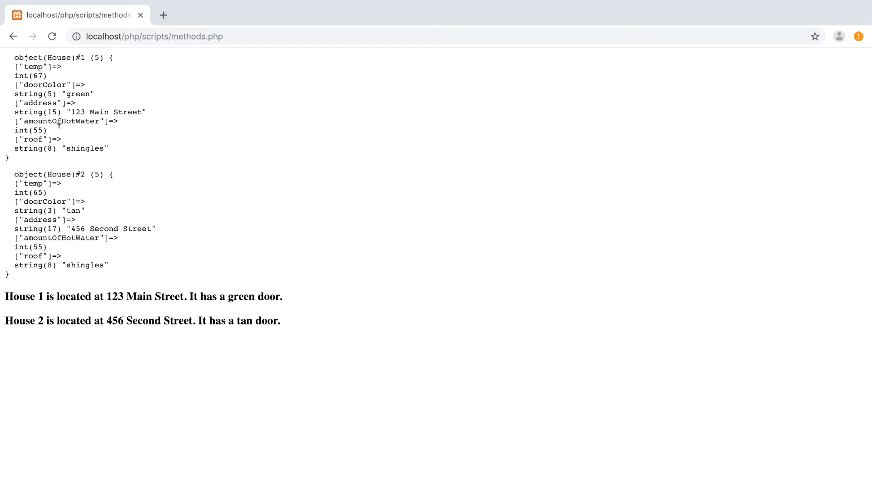
mouse_move(44, 193)
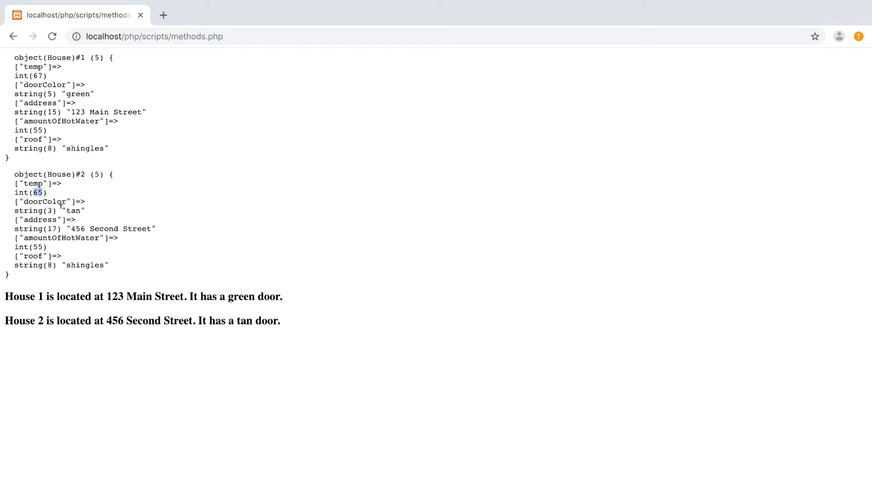
mouse_move(62, 196)
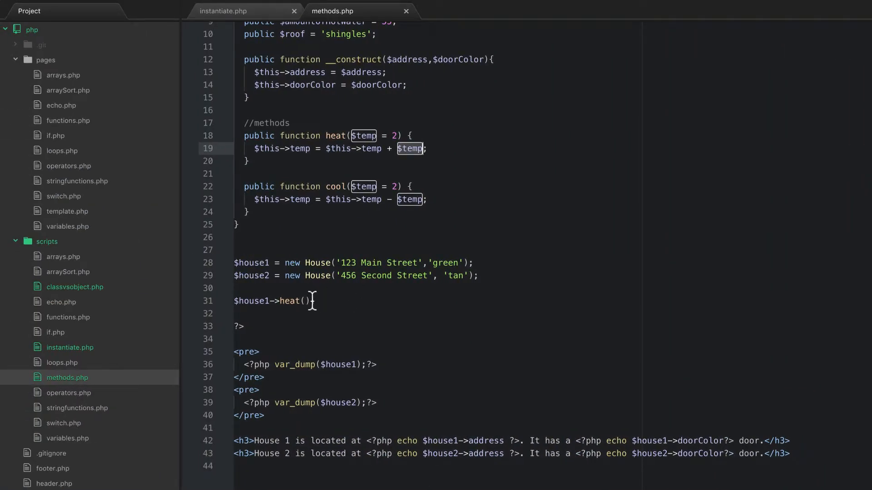
- Change $house1's heat argument to 22 and add a $house2->cool() call below it
type("2")
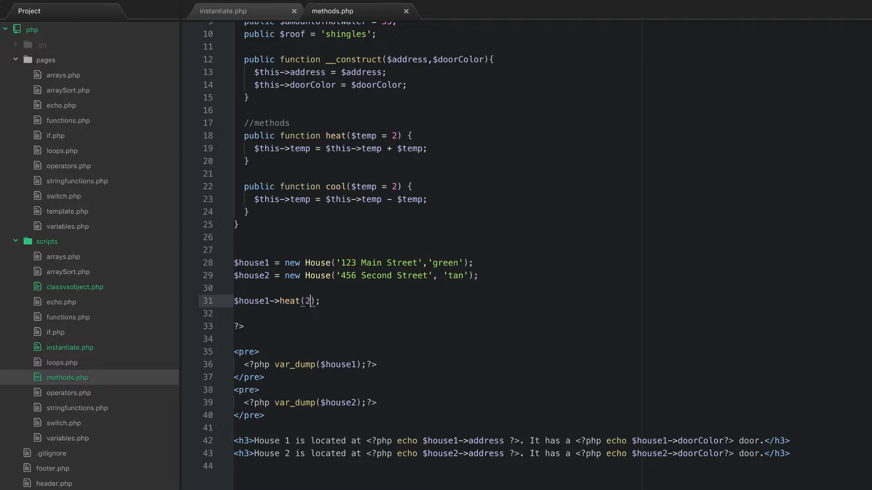
type("2")
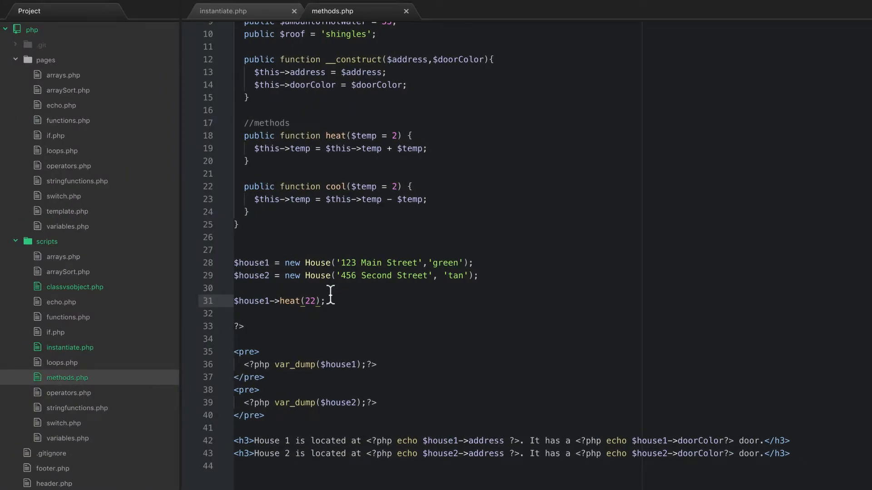
key("Return")
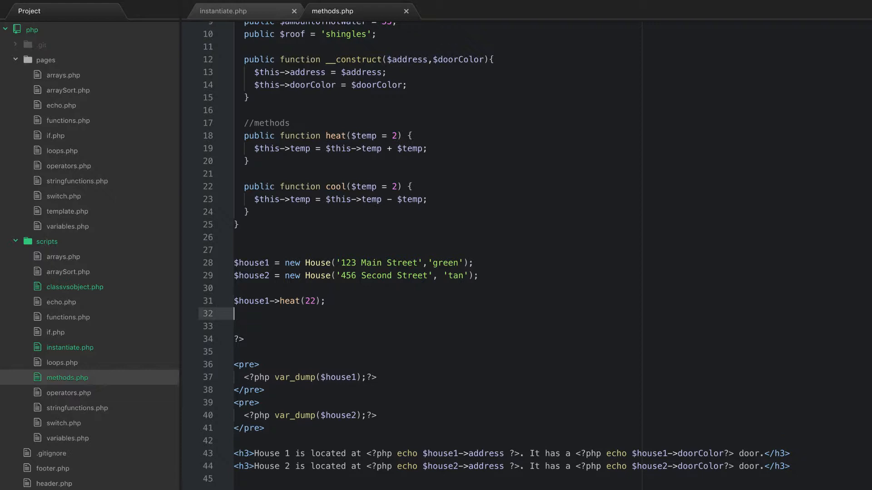
type("$house2")
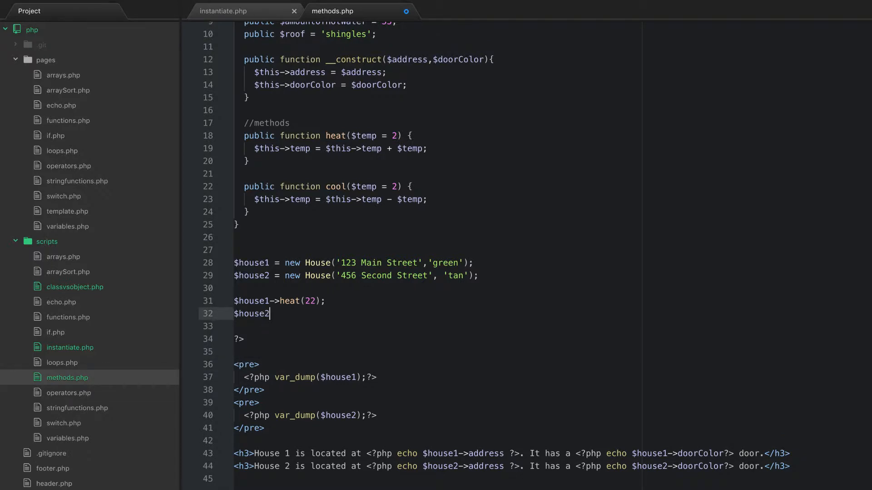
type("->cool")
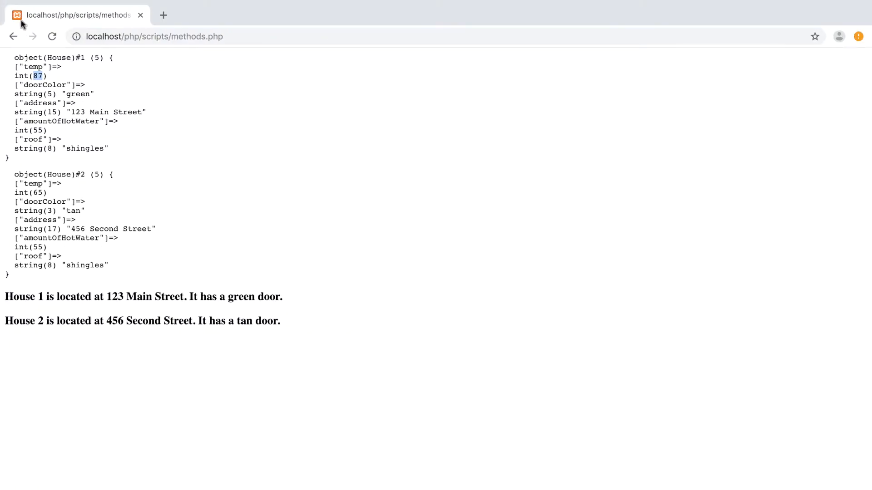
- Reload methods.php in Chrome and highlight House 1's temp of 87
left_click(51, 36)
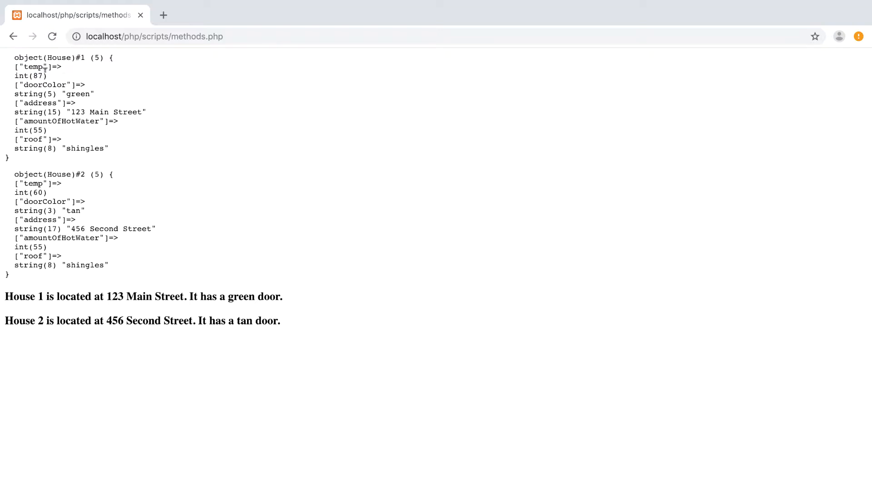
double_click(36, 76)
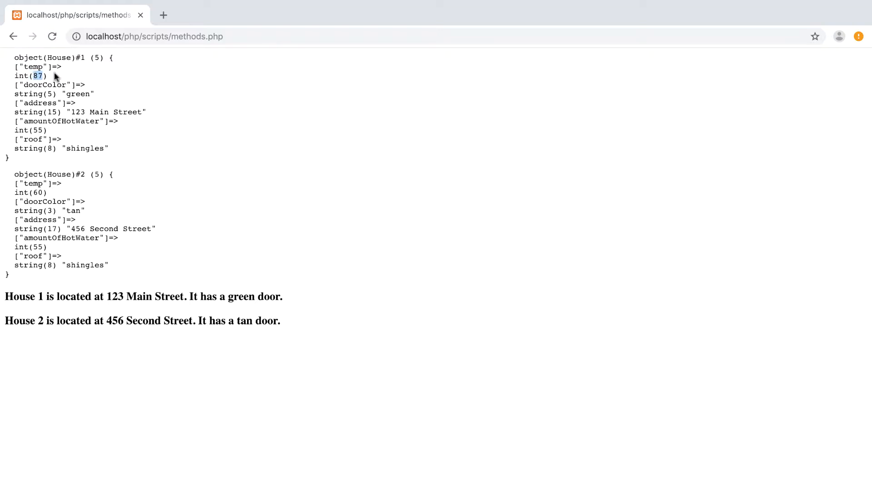
mouse_move(86, 187)
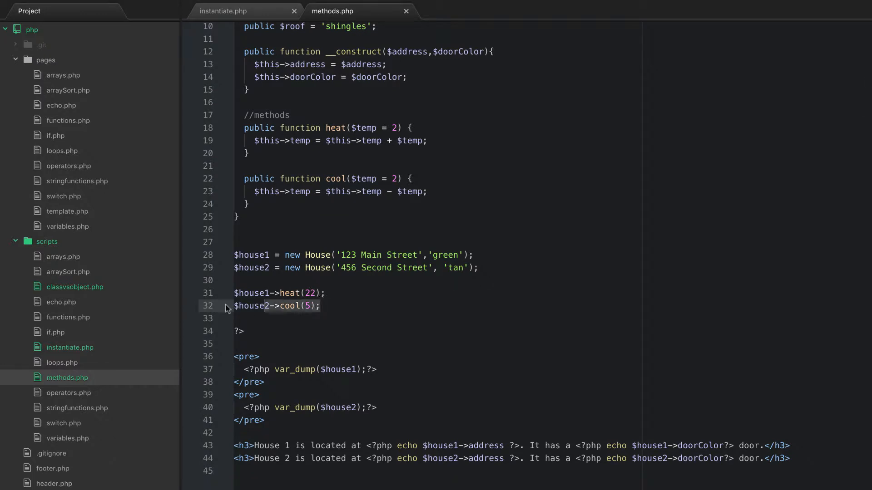
scroll("up", 3)
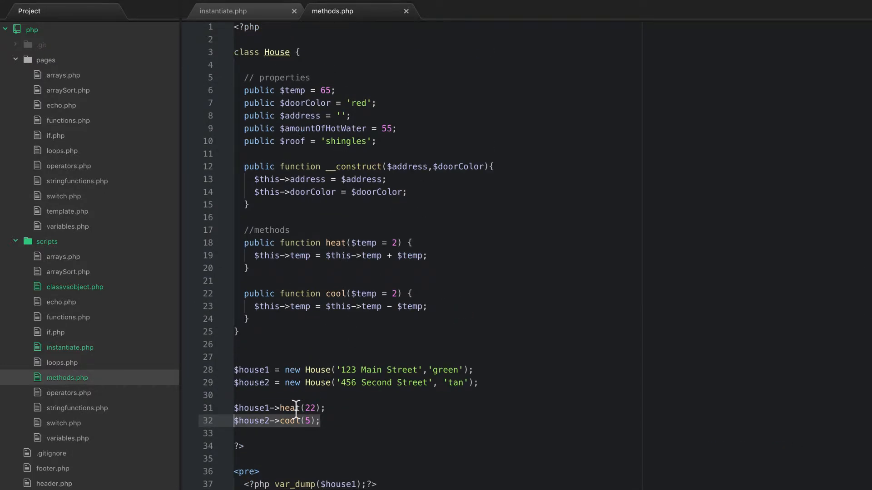
scroll("down", 3)
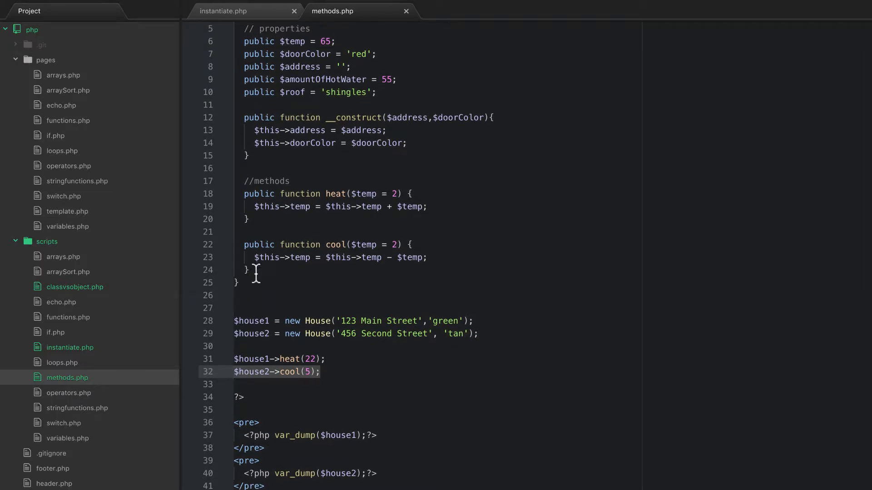
left_click(311, 207)
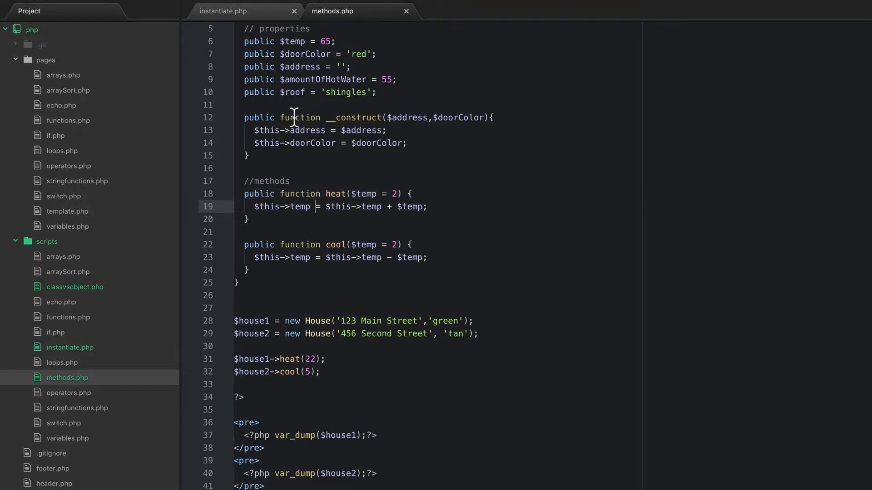
left_click(403, 92)
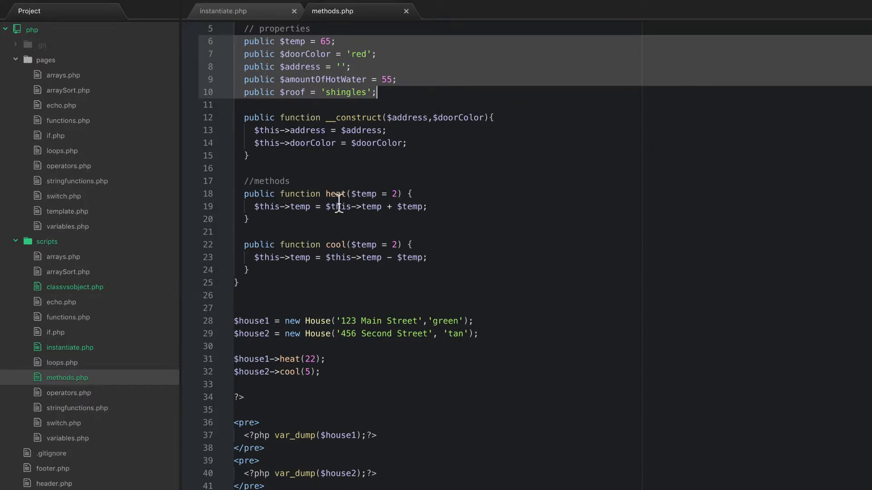
scroll("up", 3)
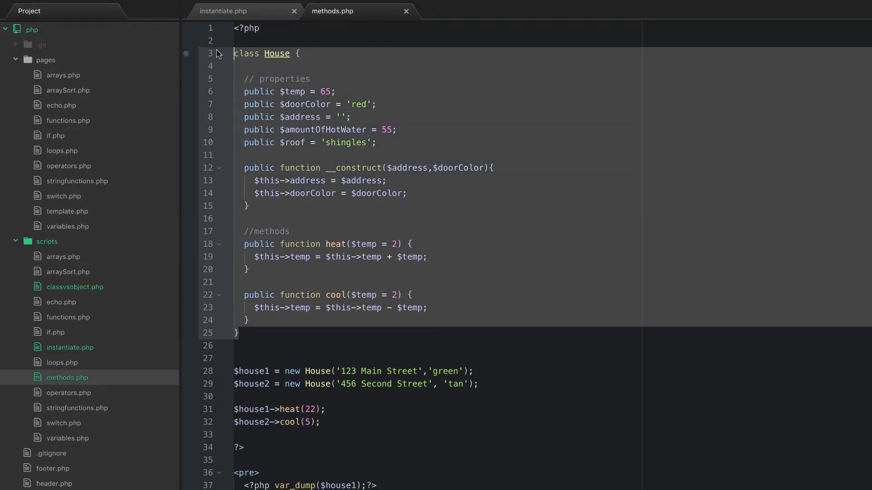
mouse_move(332, 202)
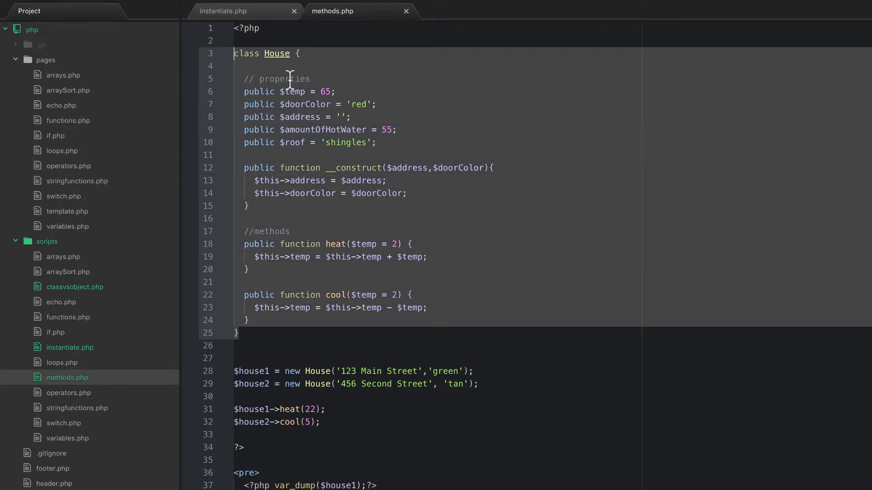
mouse_move(310, 116)
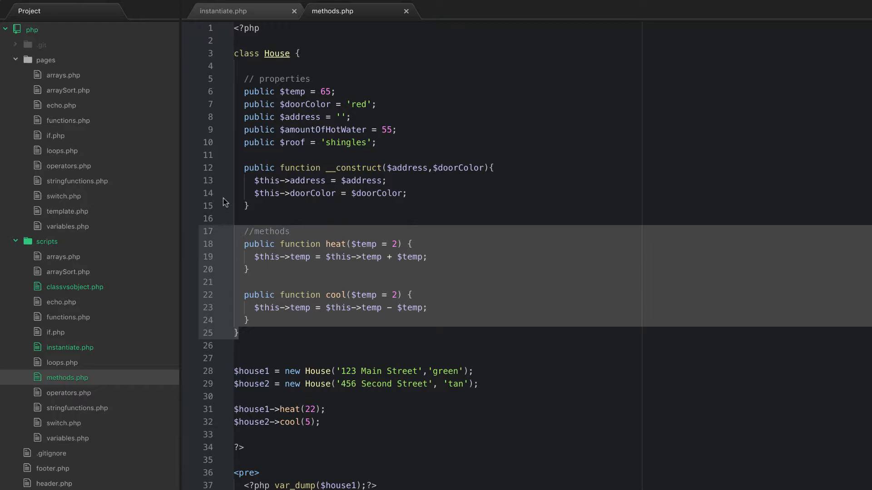
mouse_move(211, 53)
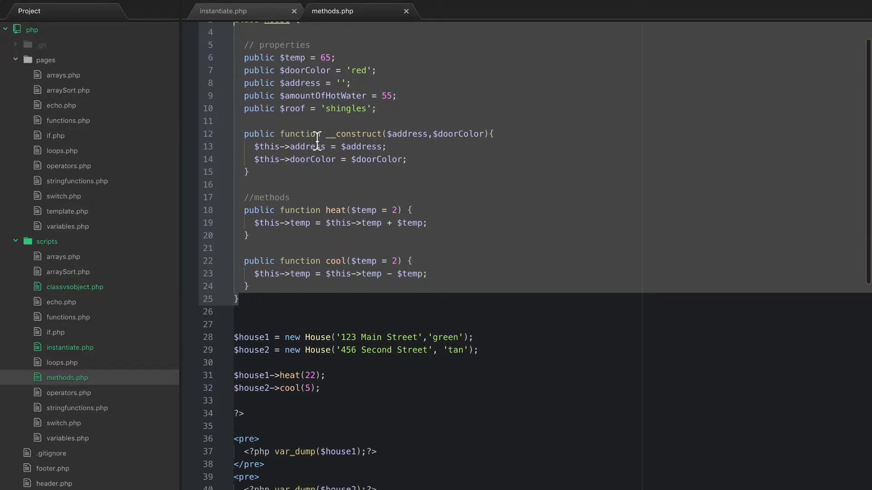
scroll("up", 3)
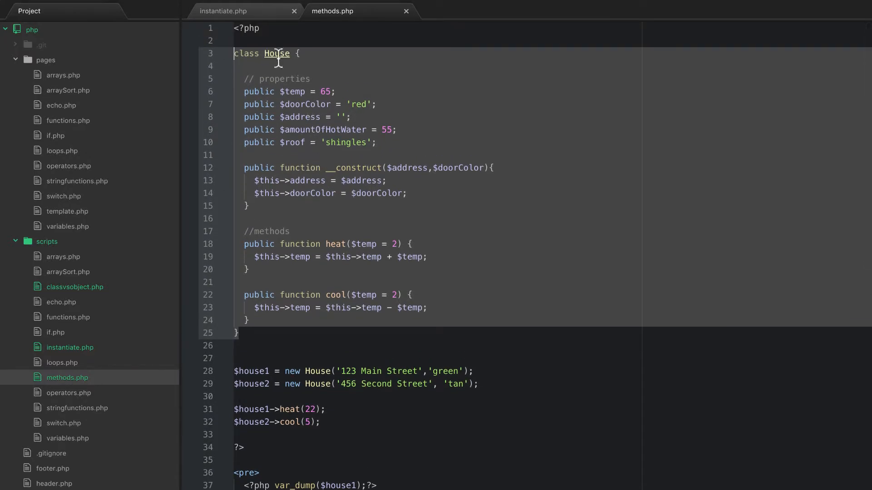
mouse_move(311, 62)
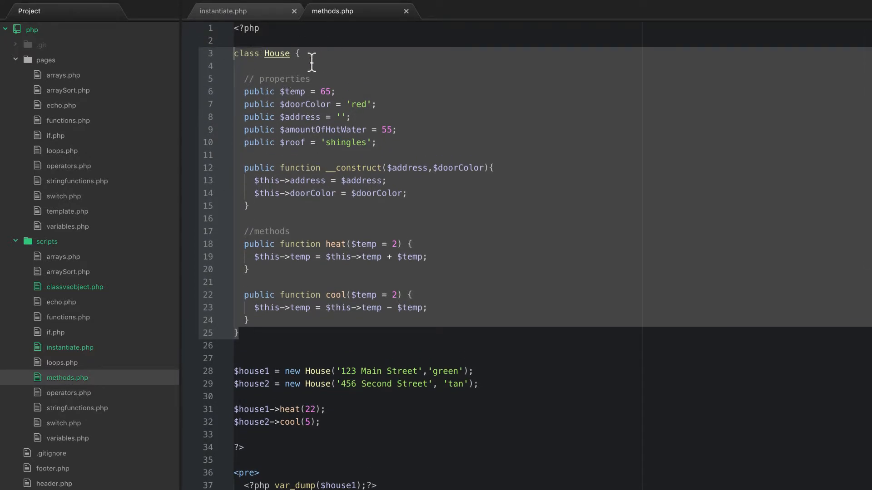
scroll("down", 3)
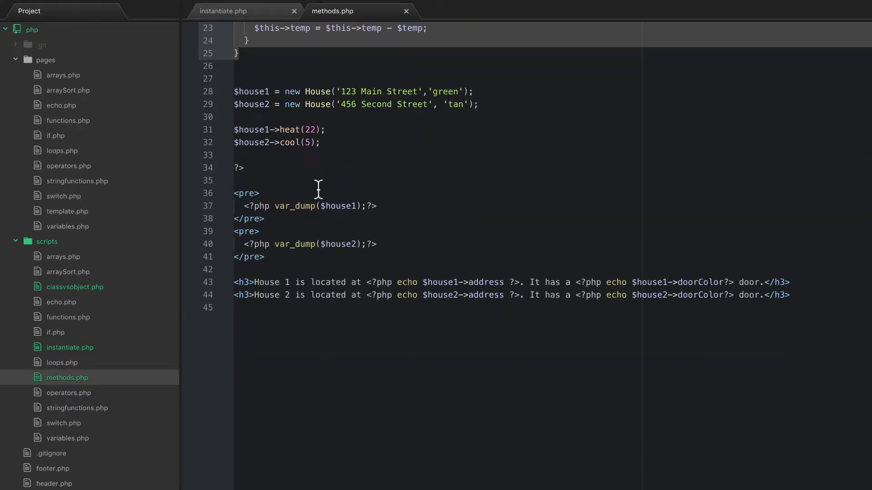
scroll("up", 3)
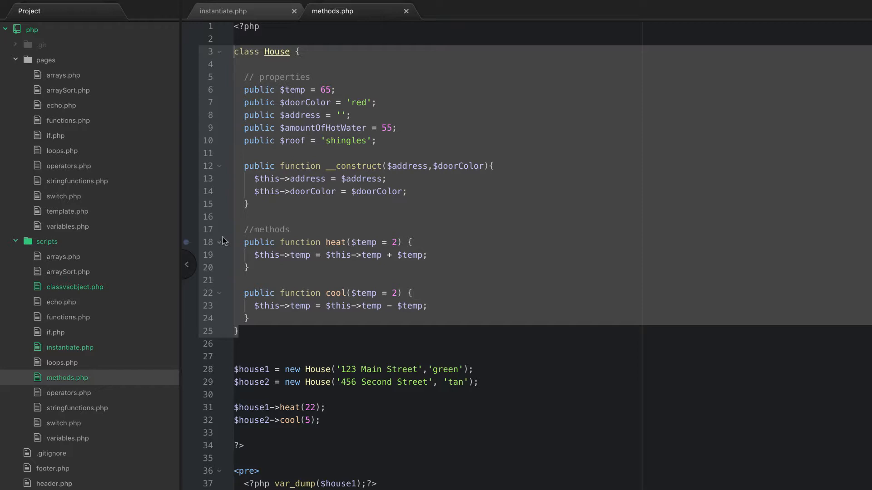
mouse_move(275, 303)
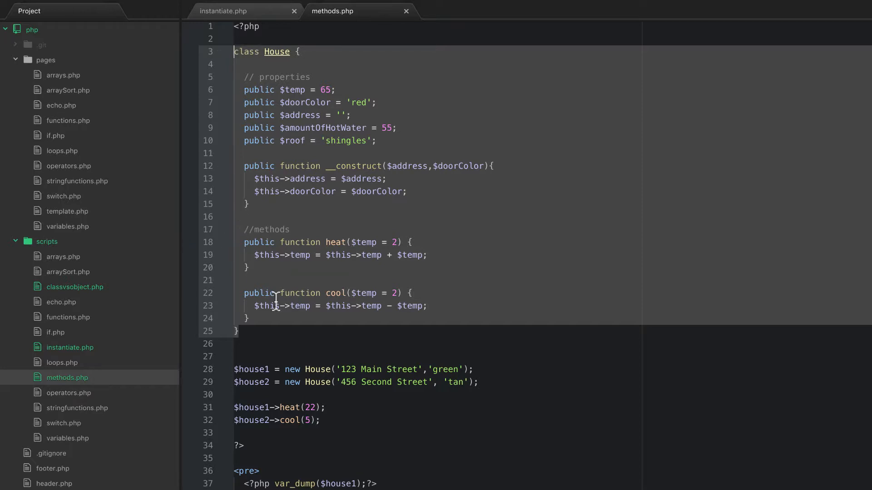
mouse_move(327, 98)
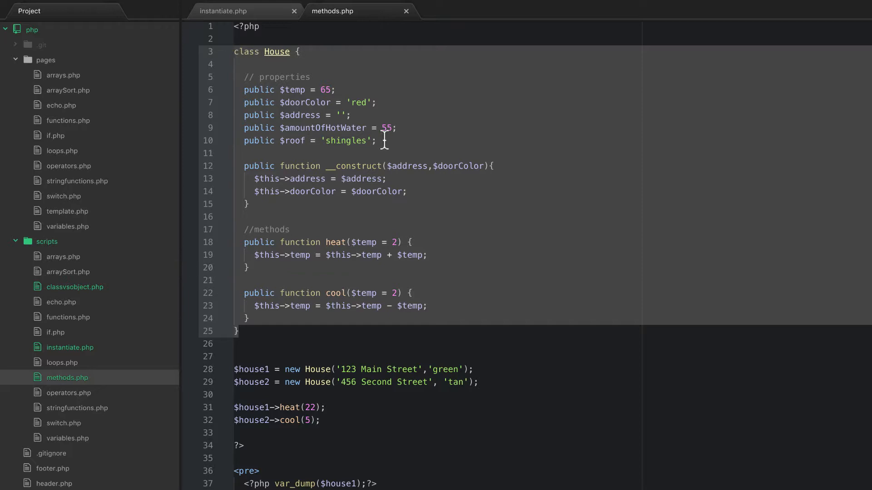
mouse_move(374, 68)
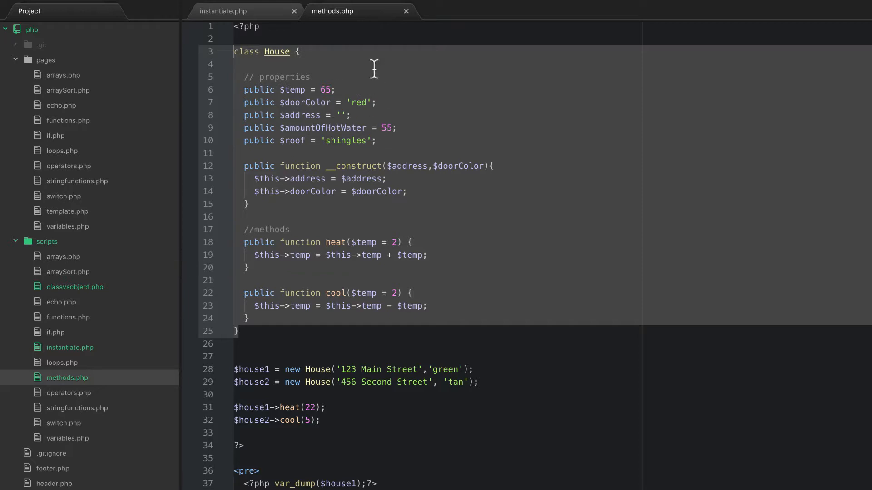
mouse_move(315, 56)
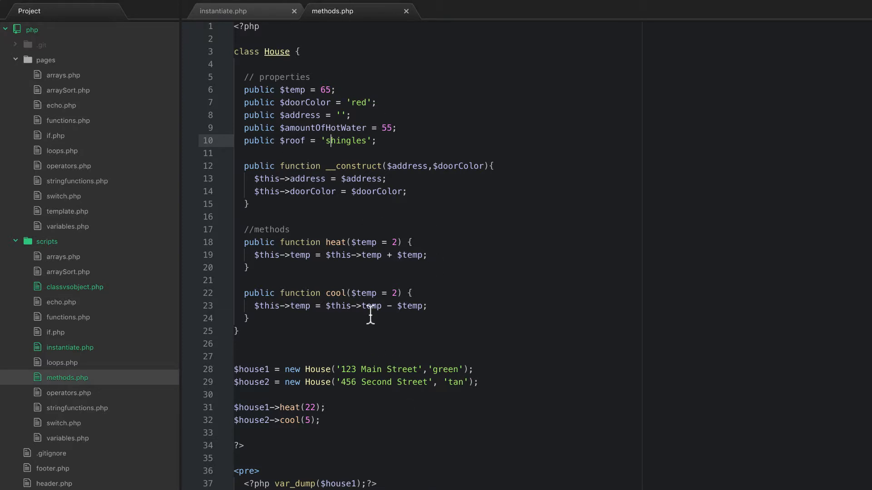
left_click(294, 11)
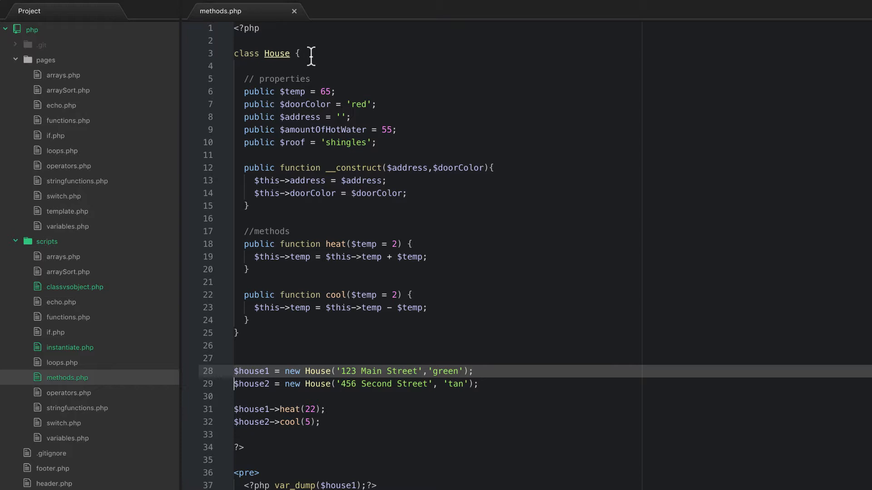
mouse_move(277, 60)
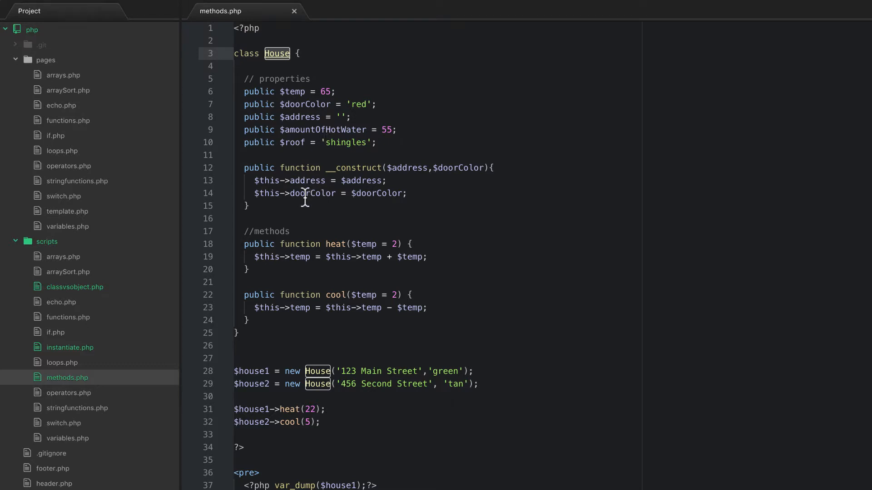
mouse_move(302, 123)
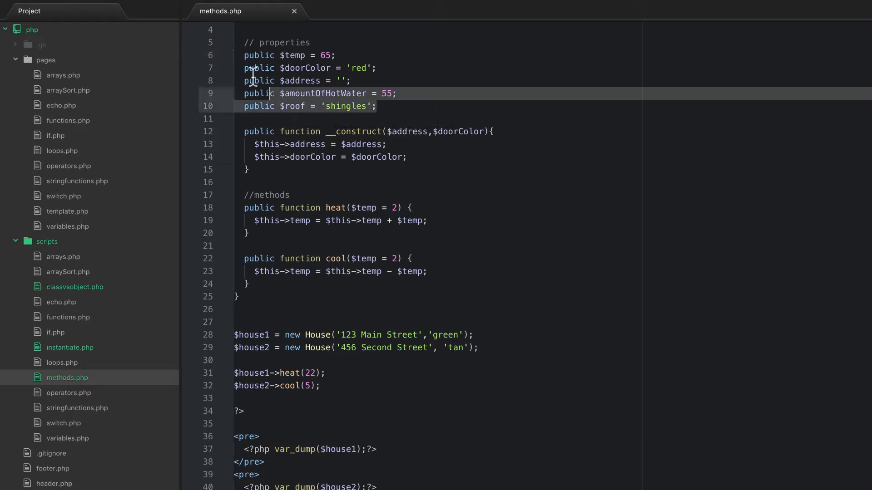
scroll("down", 3)
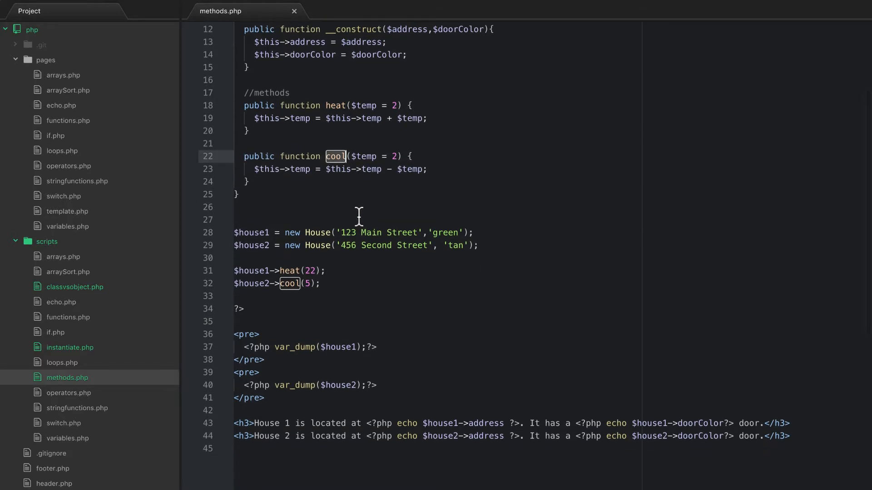
mouse_move(356, 209)
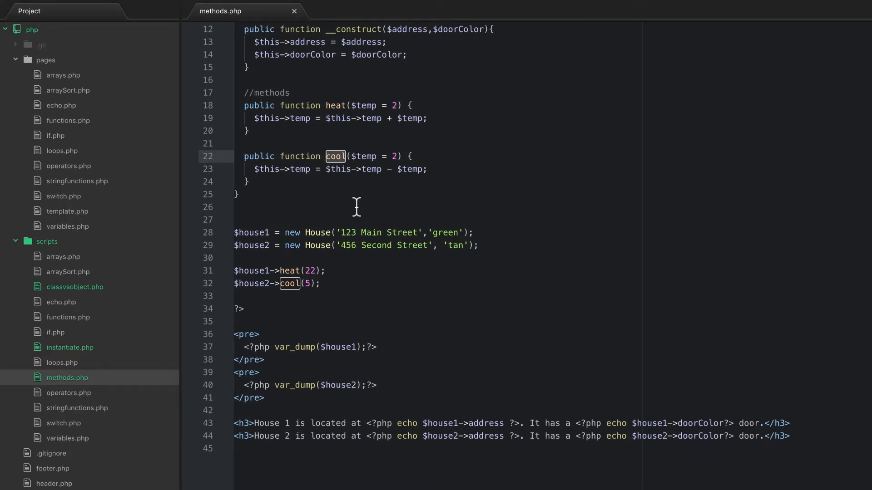
mouse_move(327, 124)
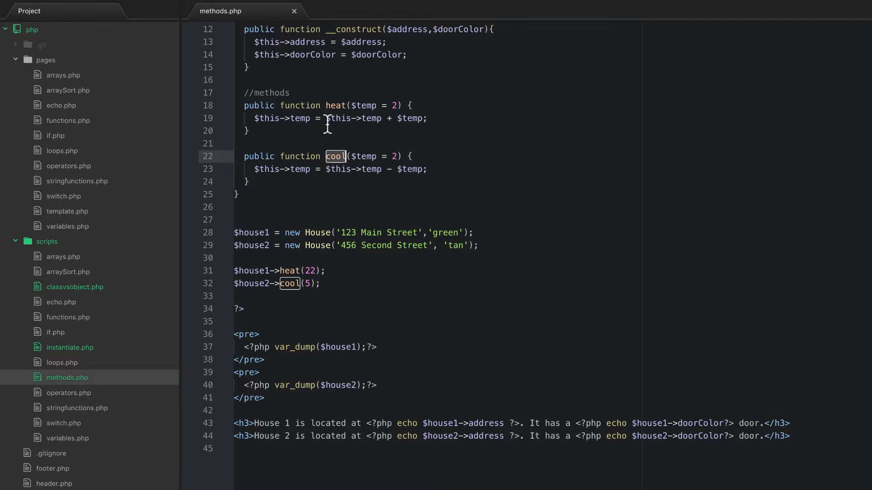
scroll("up", 3)
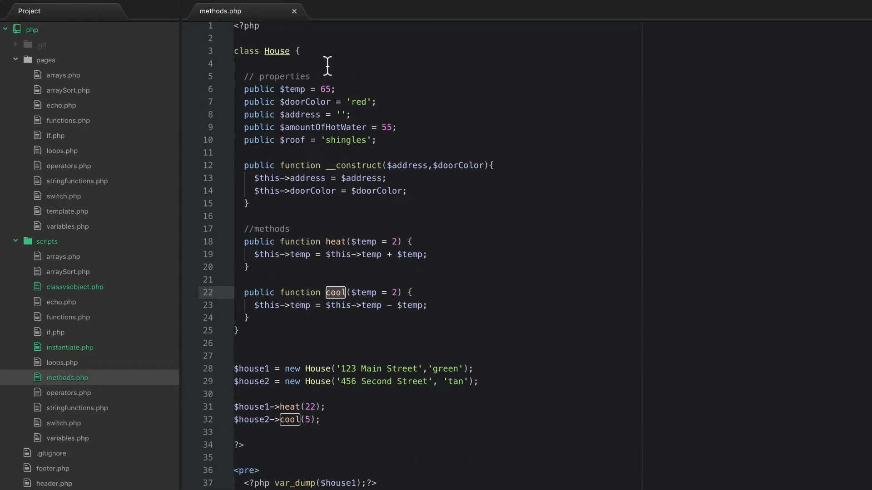
scroll("down", 3)
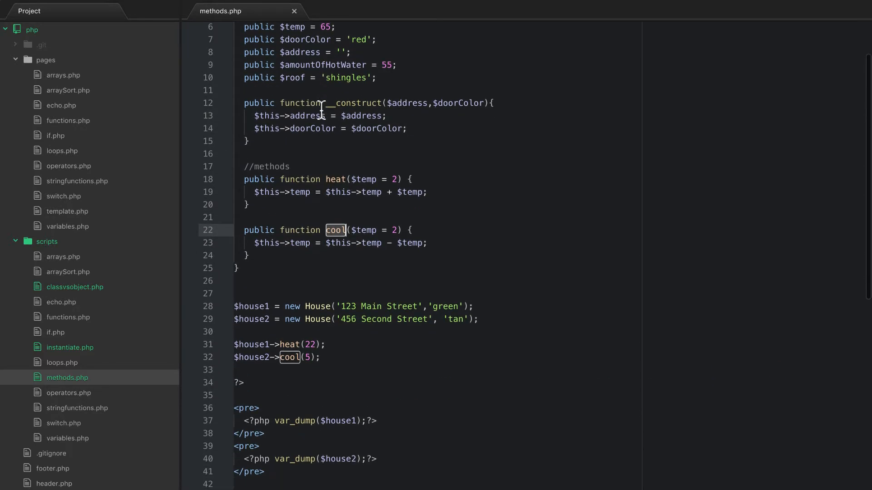
scroll("up", 3)
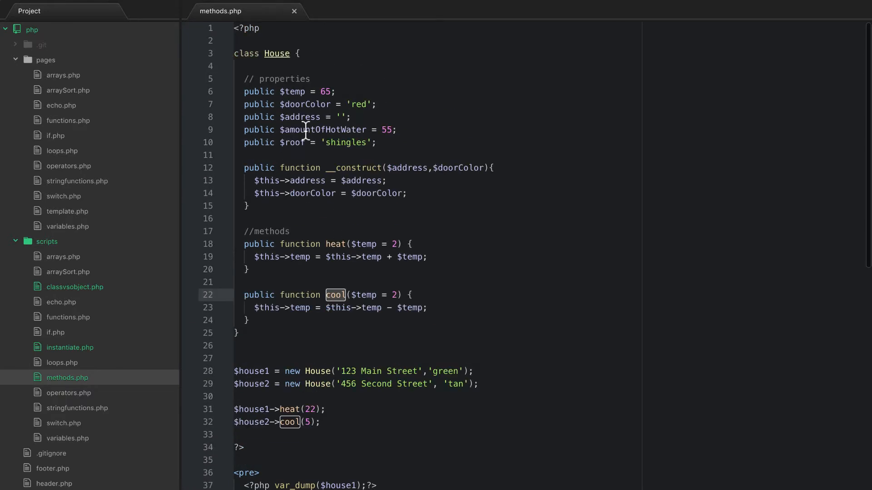
mouse_move(277, 54)
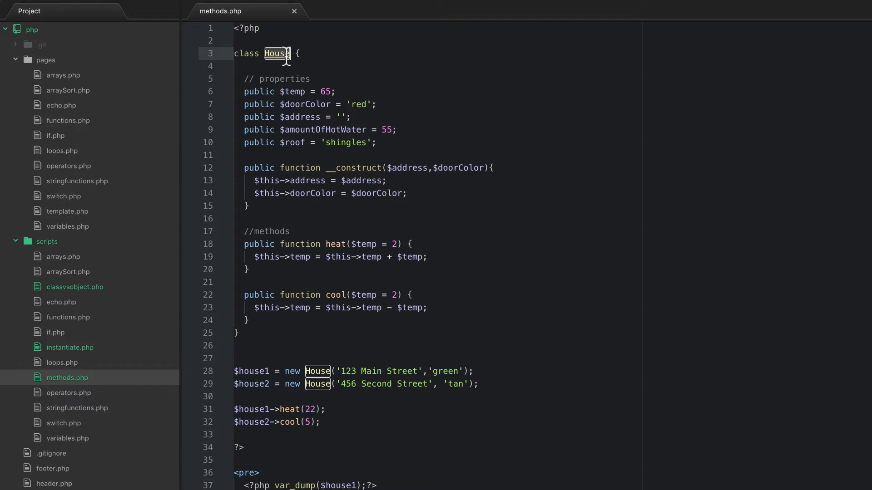
mouse_move(226, 54)
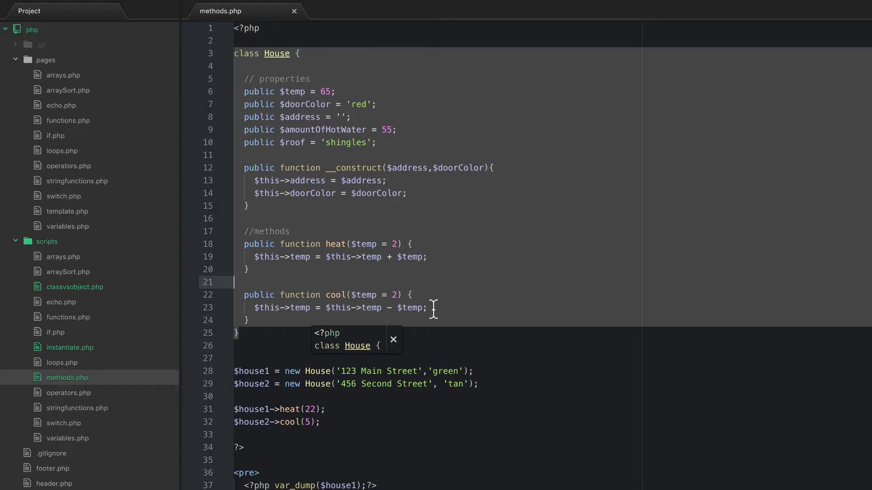
left_click(343, 412)
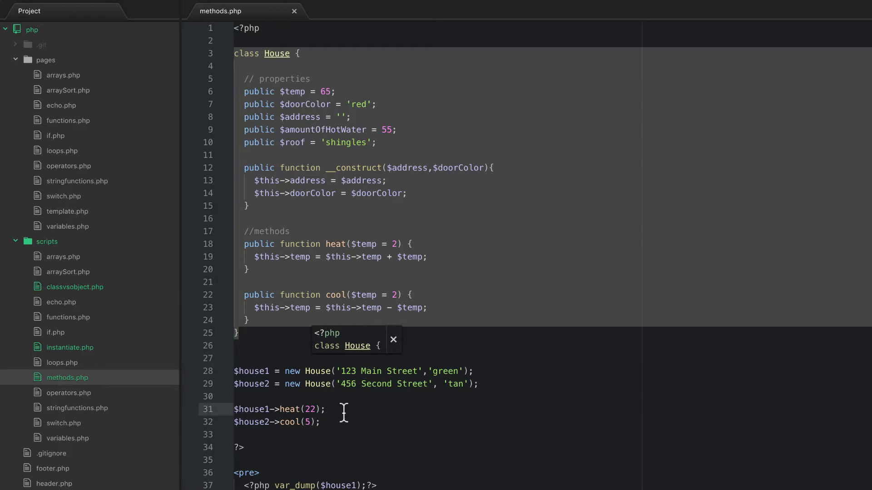
scroll("down", 3)
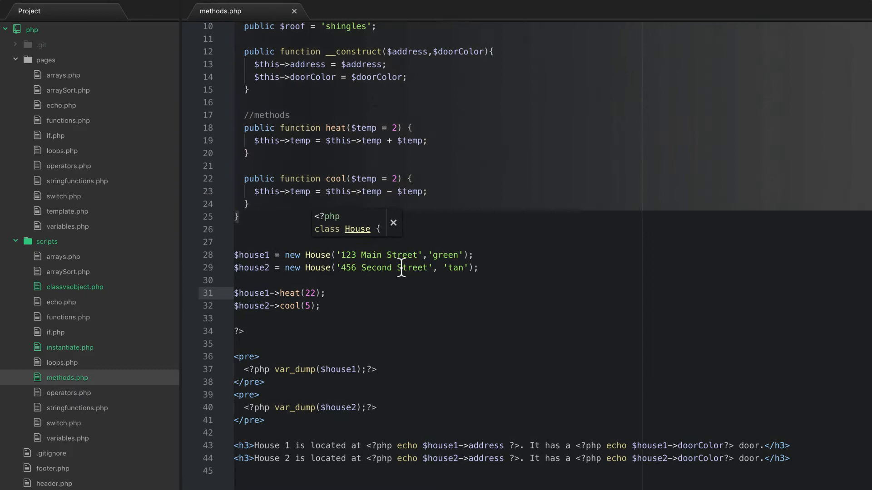
scroll("up", 3)
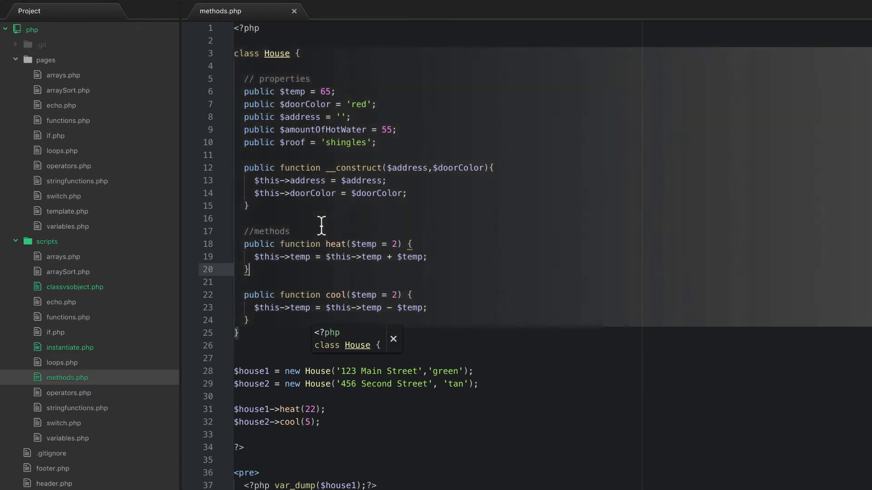
scroll("down", 3)
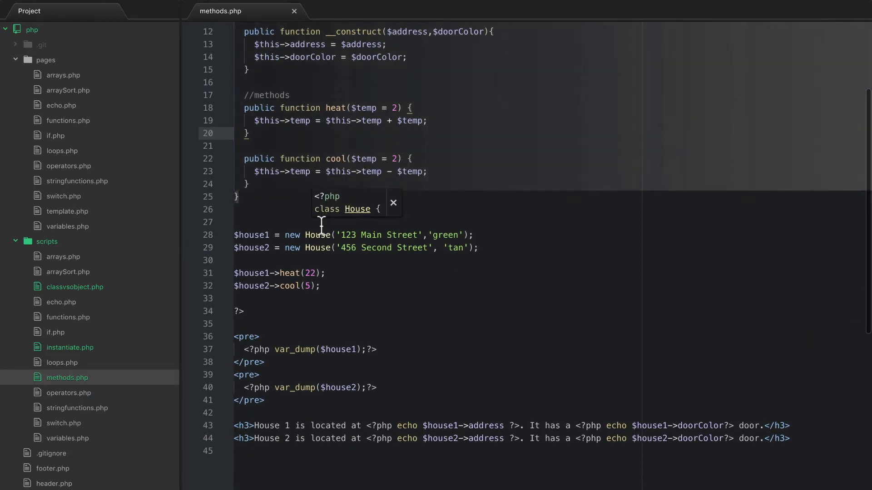
scroll("up", 3)
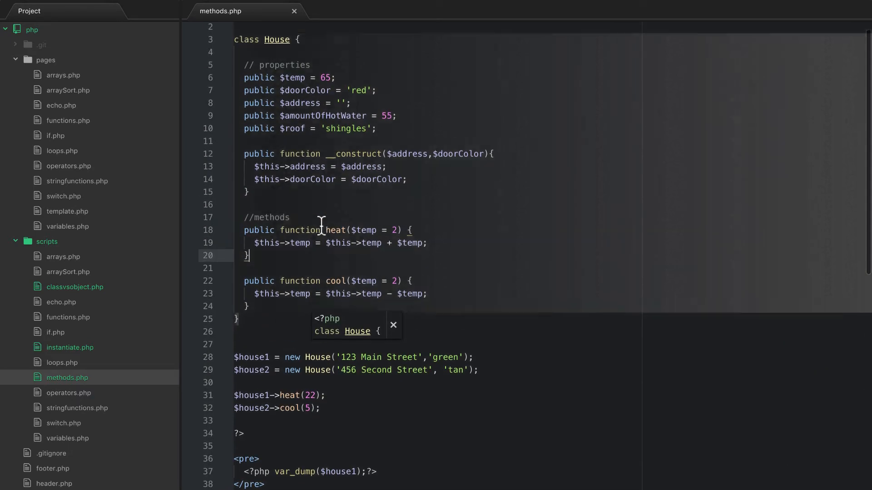
scroll("up", 3)
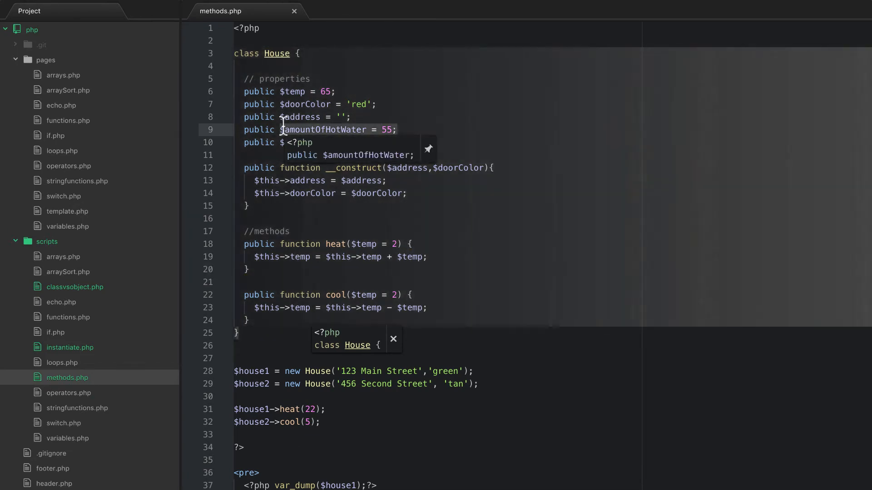
scroll("down", 3)
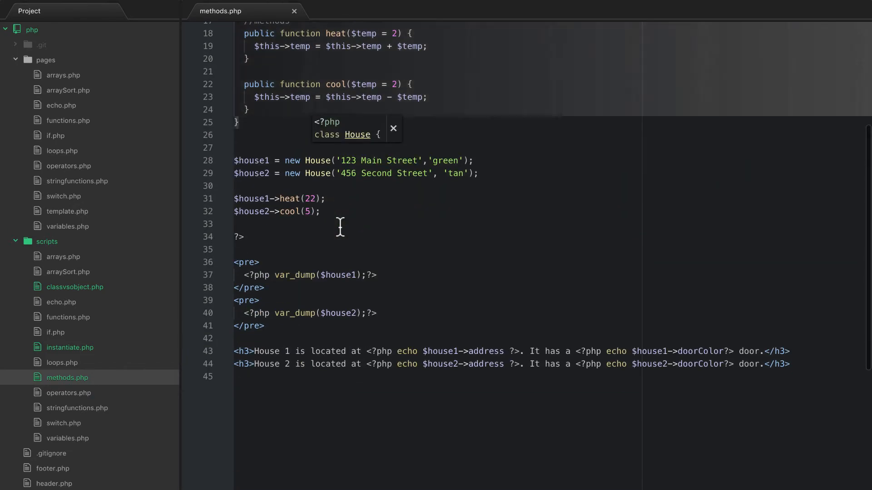
scroll("up", 3)
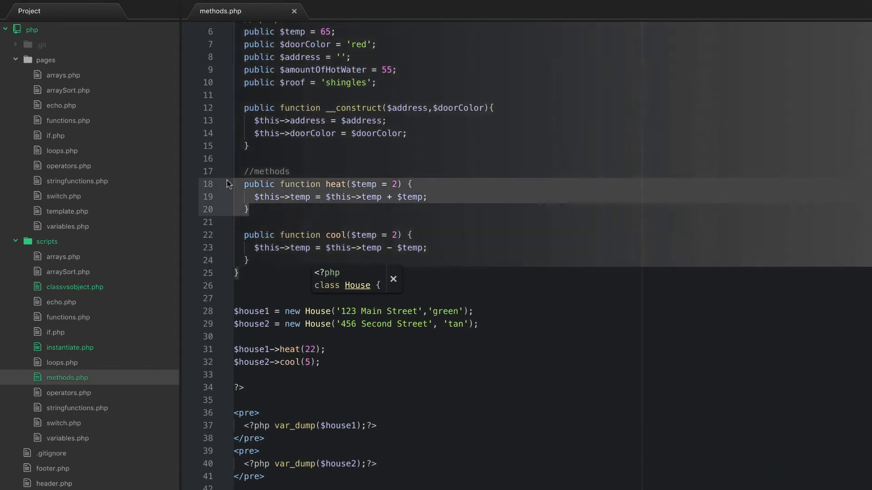
scroll("up", 3)
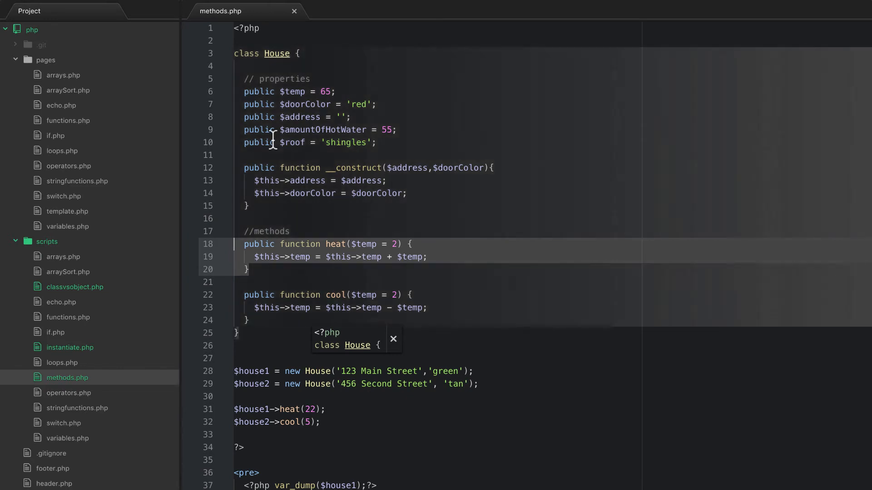
scroll("down", 3)
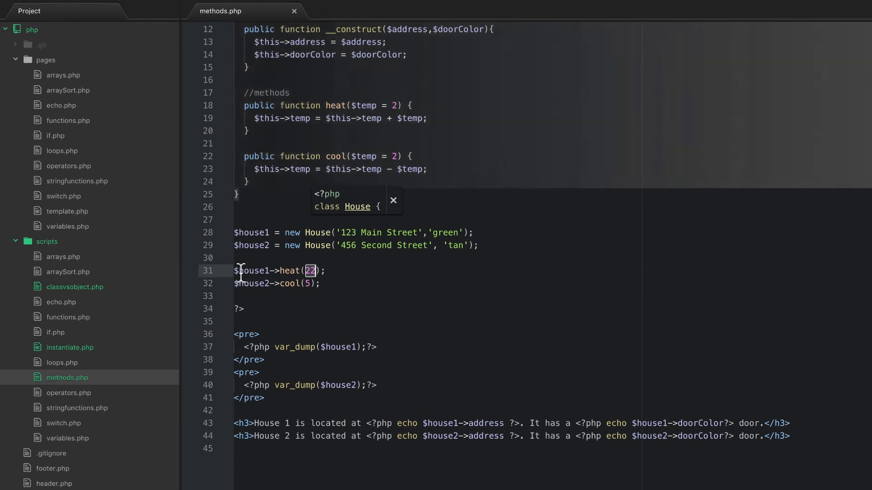
mouse_move(289, 271)
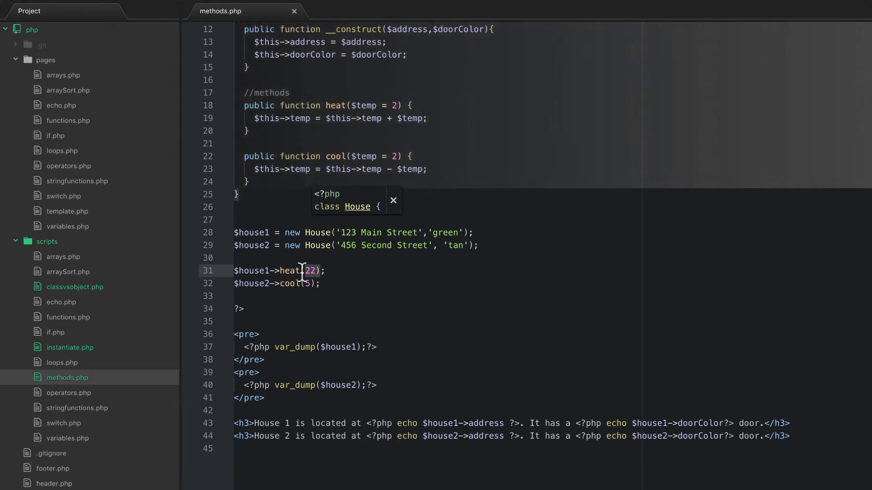
mouse_move(391, 106)
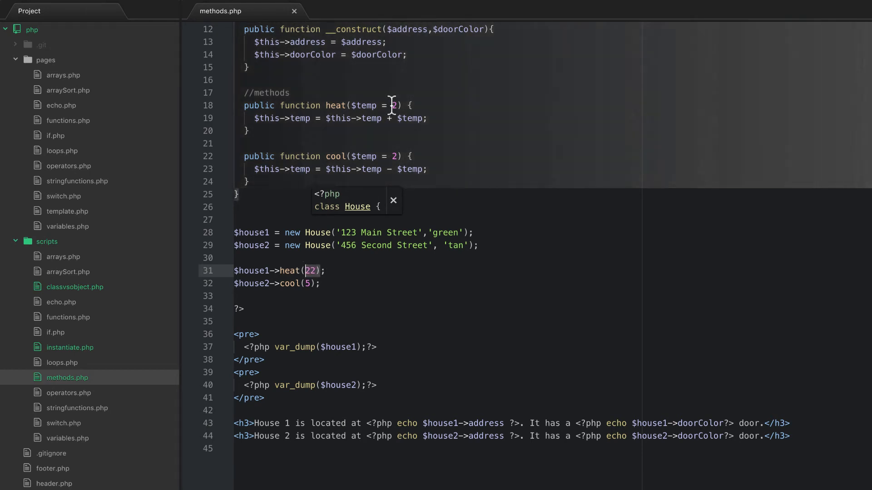
mouse_move(349, 221)
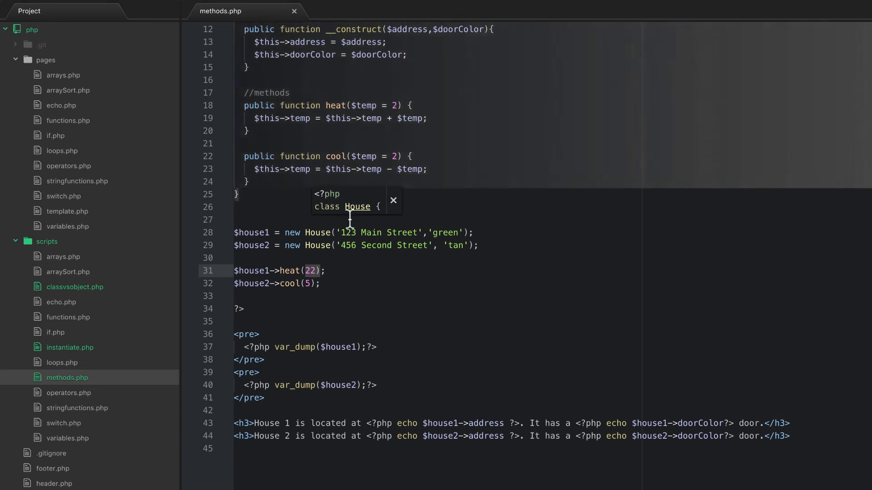
mouse_move(329, 291)
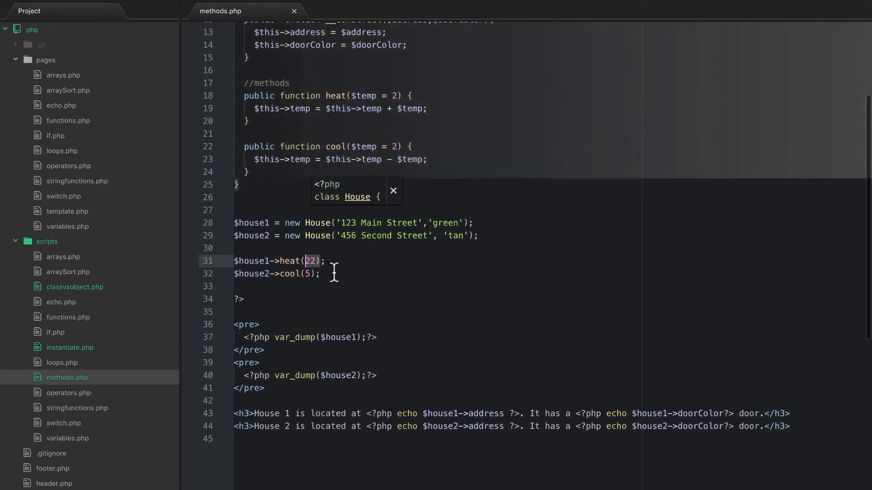
scroll("up", 3)
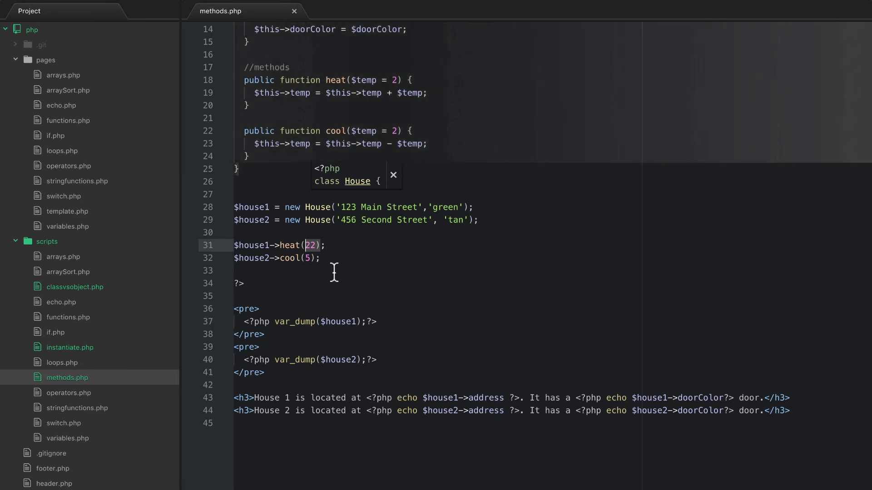
scroll("up", 3)
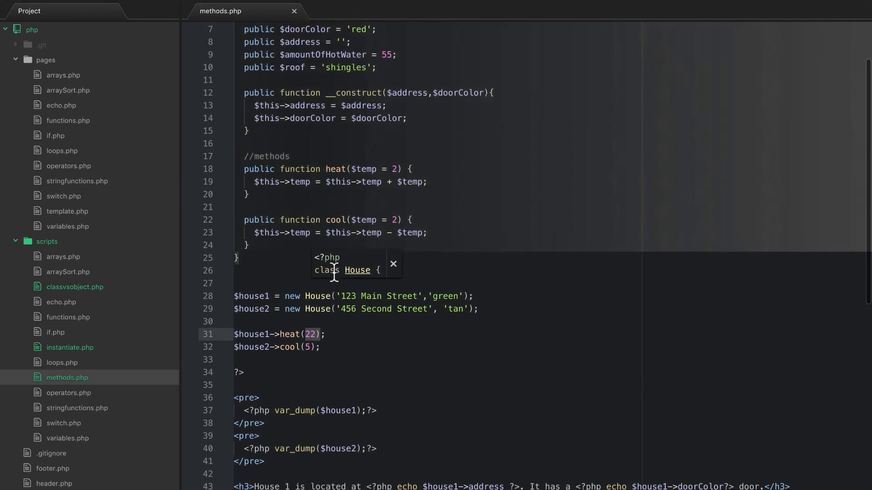
scroll("up", 3)
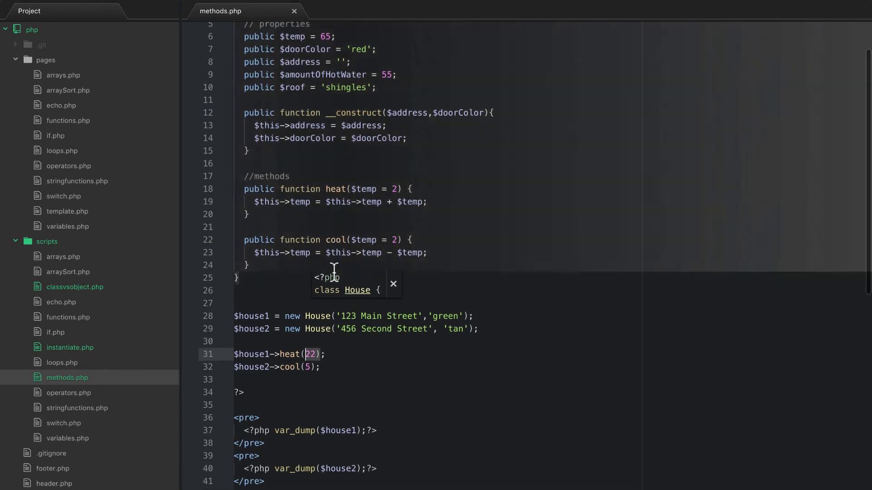
scroll("down", 3)
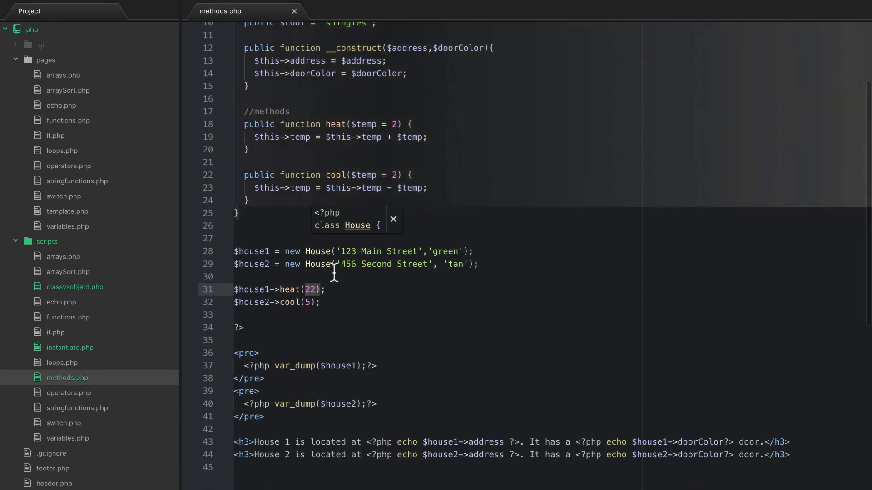